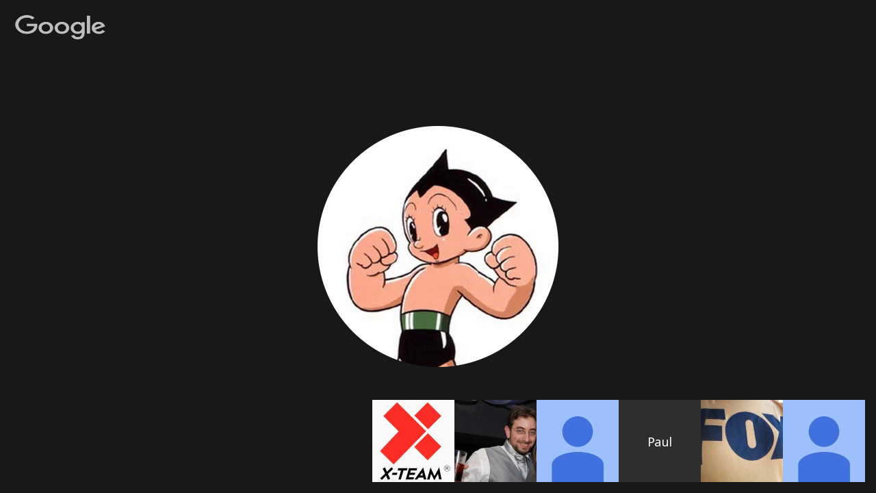
Switch the Hangouts main view between participant thumbnails while the deck reaches the CasperJS code slide
{"action": "left_click", "coordinate": [413, 440]}
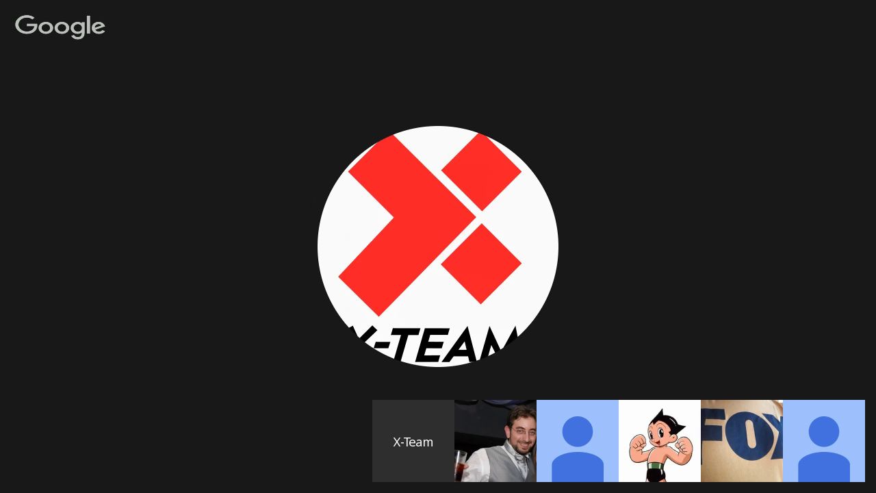
{"action": "left_click", "coordinate": [658, 441]}
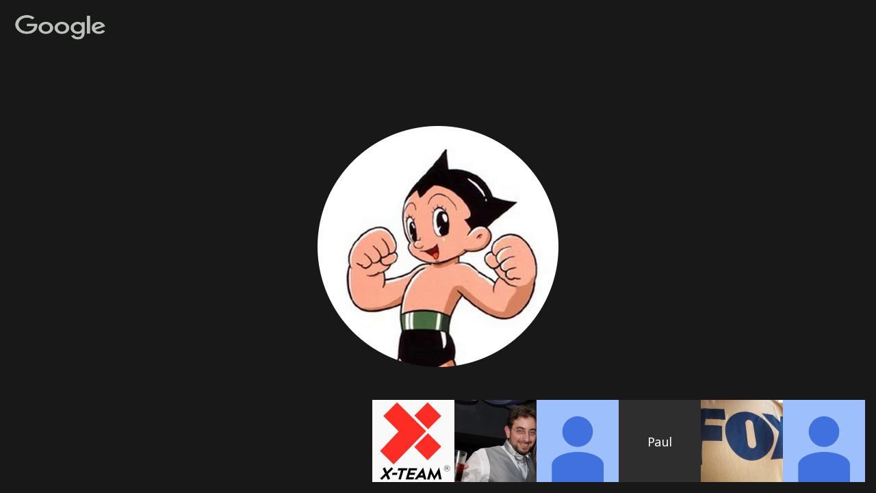
{"action": "left_click", "coordinate": [413, 441]}
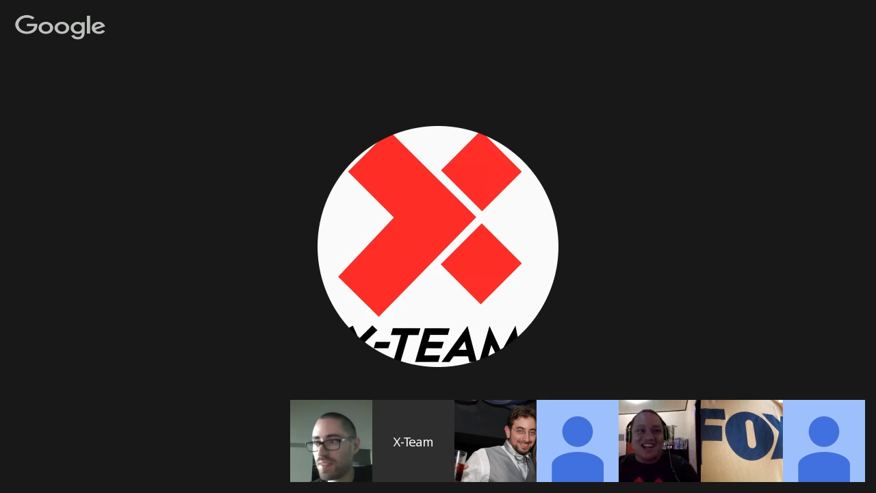
{"action": "left_click", "coordinate": [494, 440]}
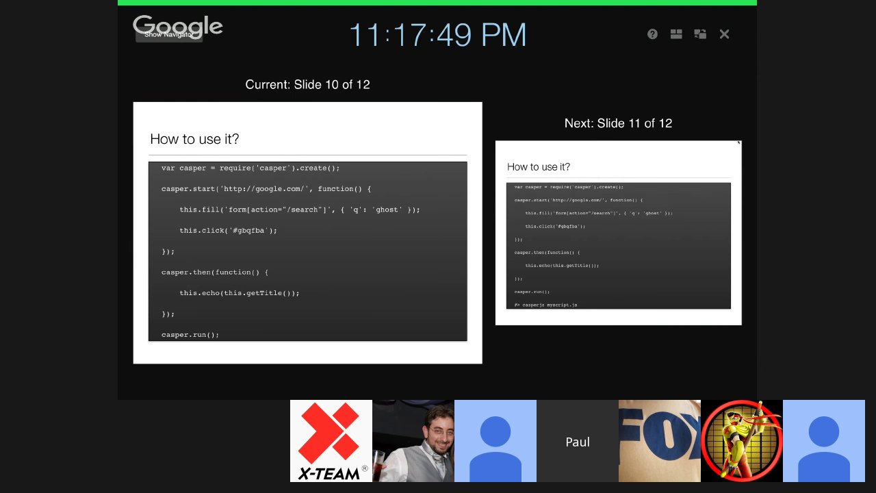
Feature the ninja-avatar participant, then return the shared CasperJS deck to the main view
{"action": "left_click", "coordinate": [741, 440]}
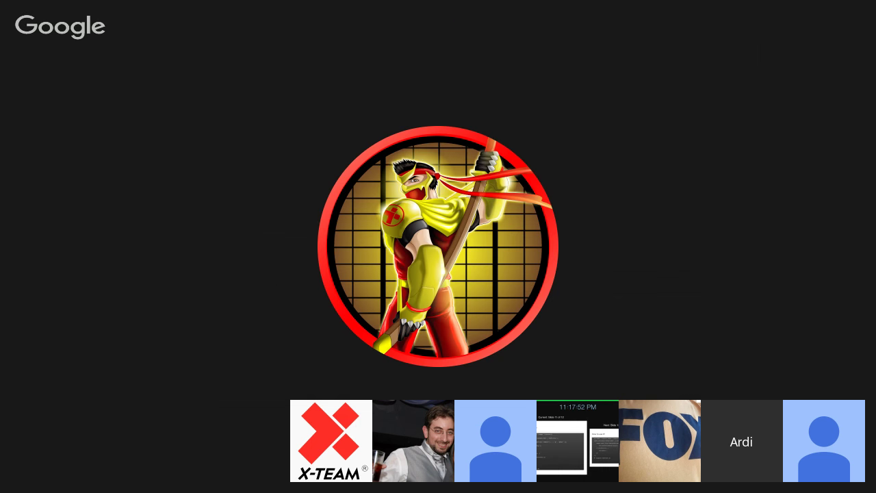
{"action": "left_click", "coordinate": [578, 440]}
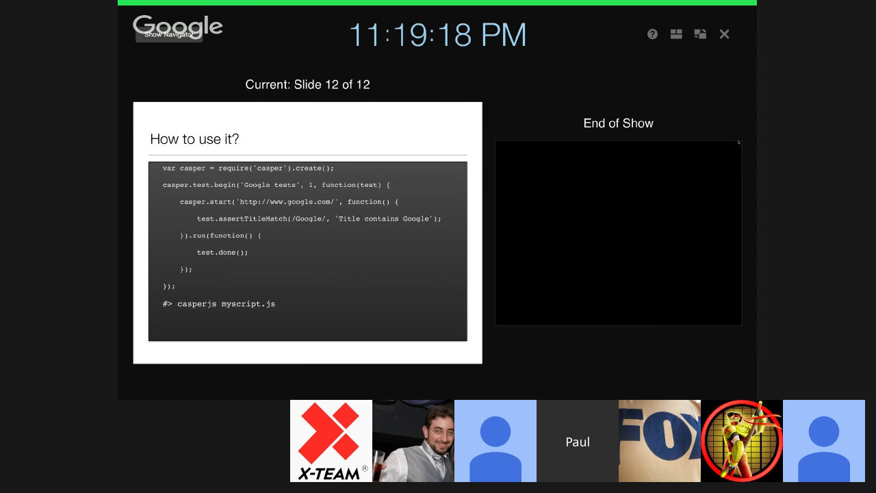
{"action": "mouse_move", "coordinate": [729, 106]}
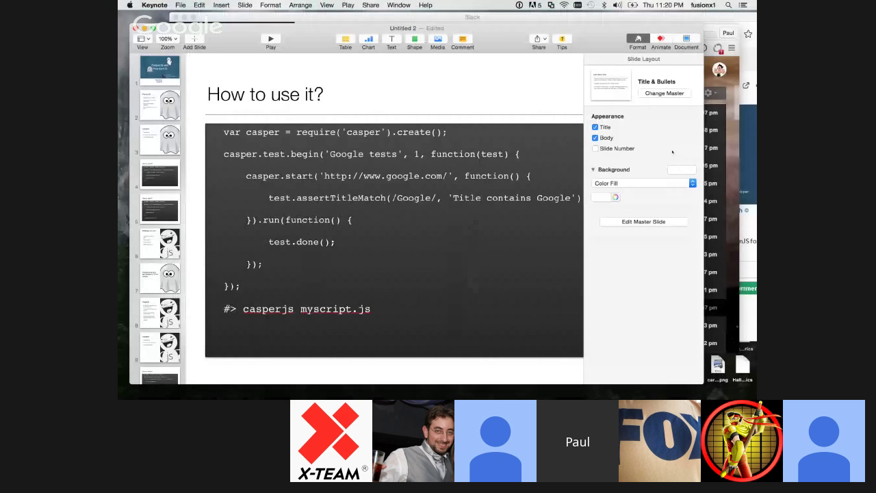
{"action": "scroll", "scroll_direction": "down", "scroll_amount": 3}
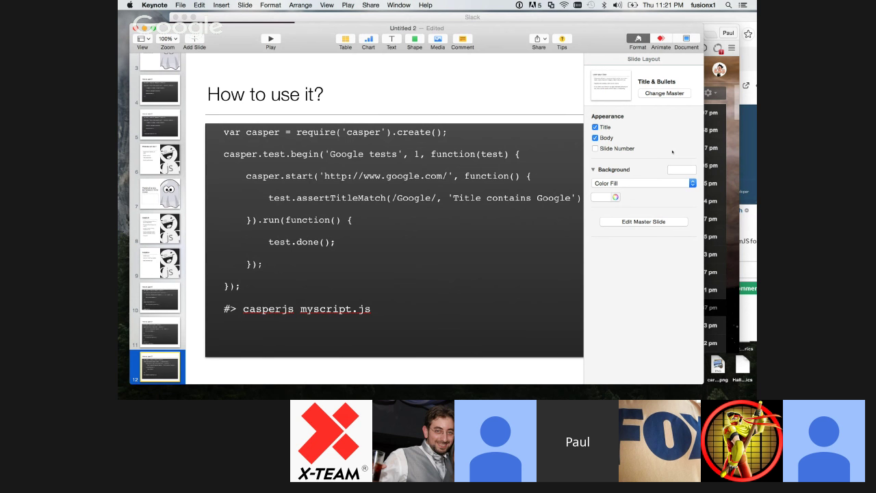
{"action": "mouse_move", "coordinate": [603, 26]}
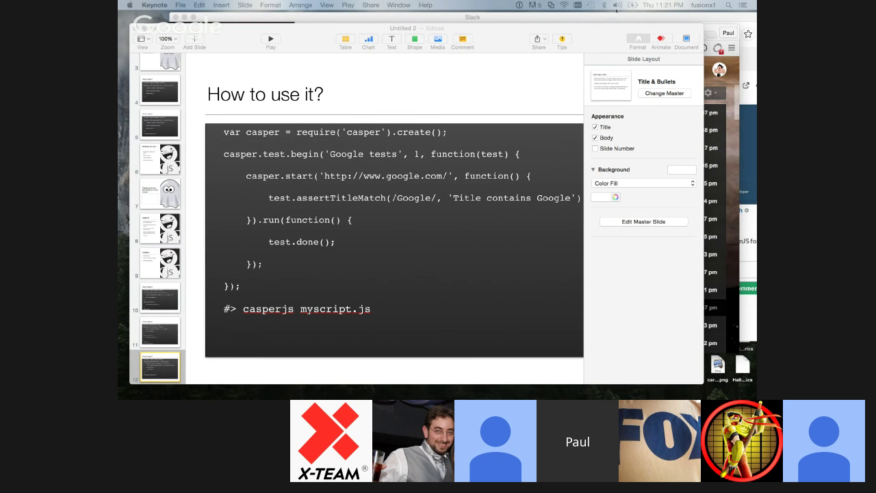
{"action": "mouse_move", "coordinate": [587, 13]}
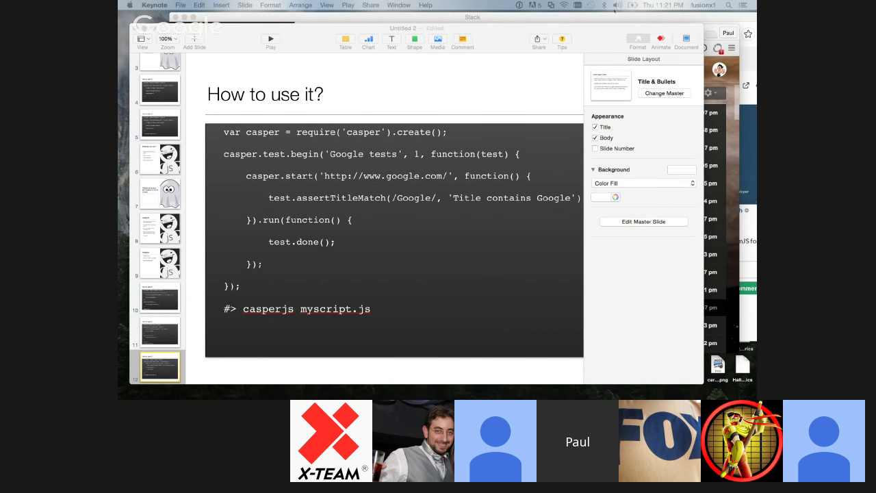
{"action": "mouse_move", "coordinate": [593, 17]}
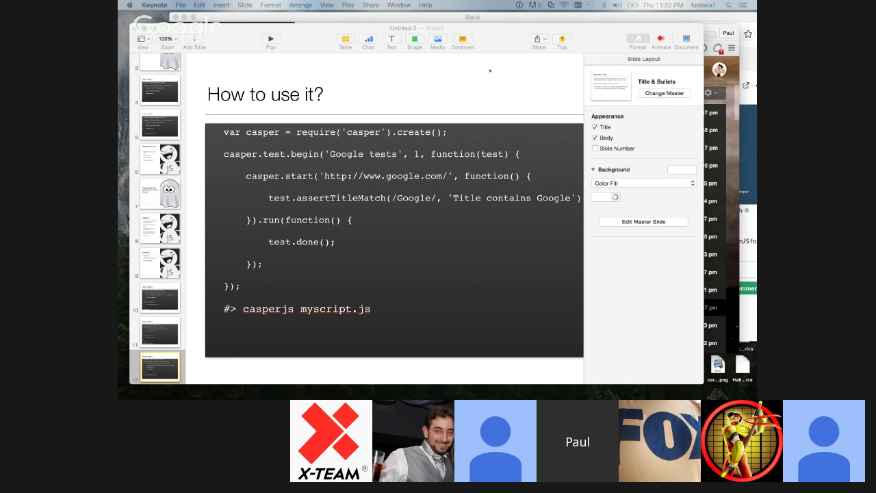
{"action": "mouse_move", "coordinate": [463, 6]}
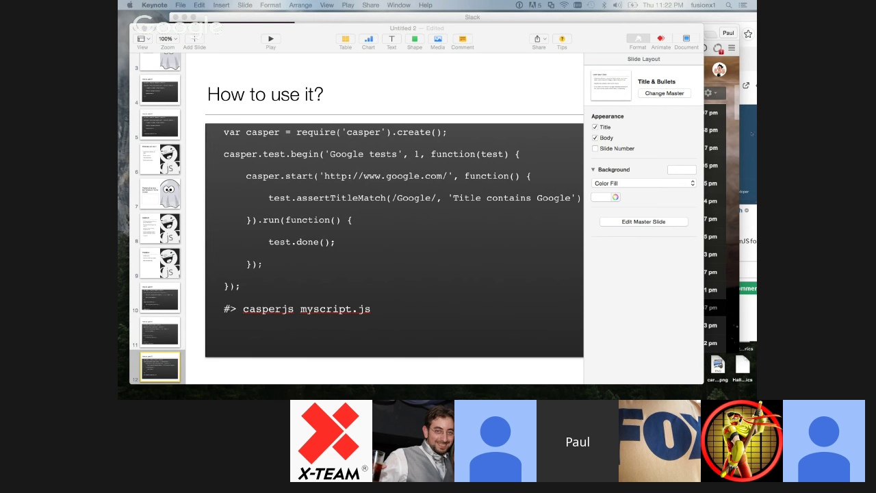
{"action": "mouse_move", "coordinate": [477, 63]}
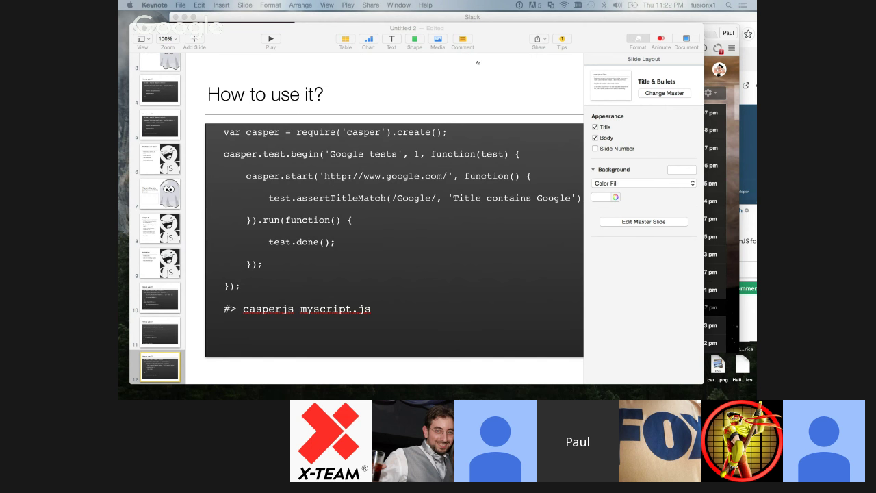
{"action": "mouse_move", "coordinate": [561, 122]}
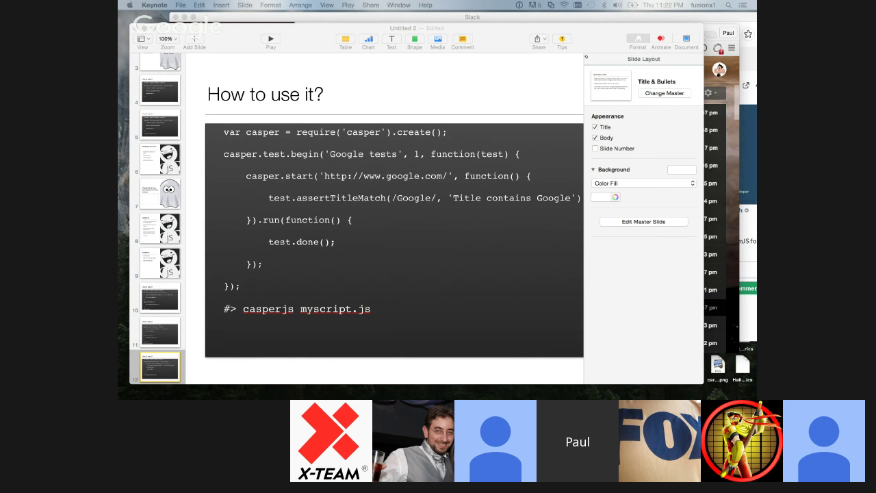
{"action": "mouse_move", "coordinate": [597, 24]}
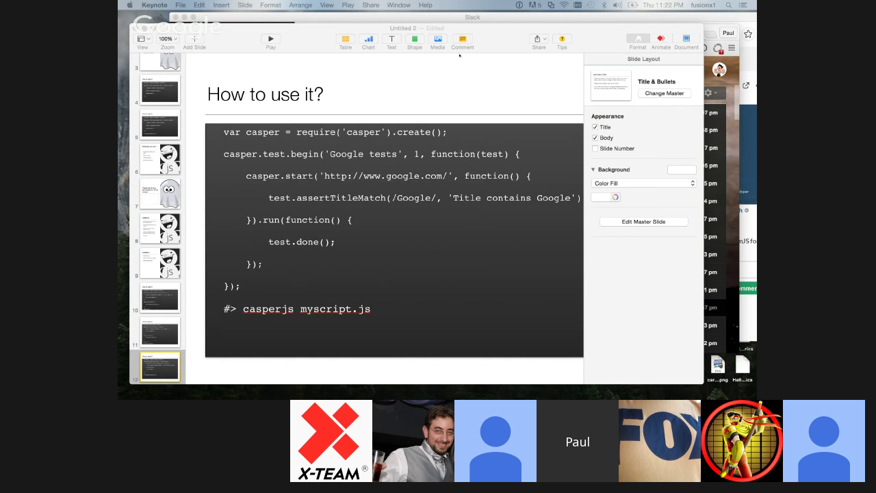
{"action": "mouse_move", "coordinate": [466, 82]}
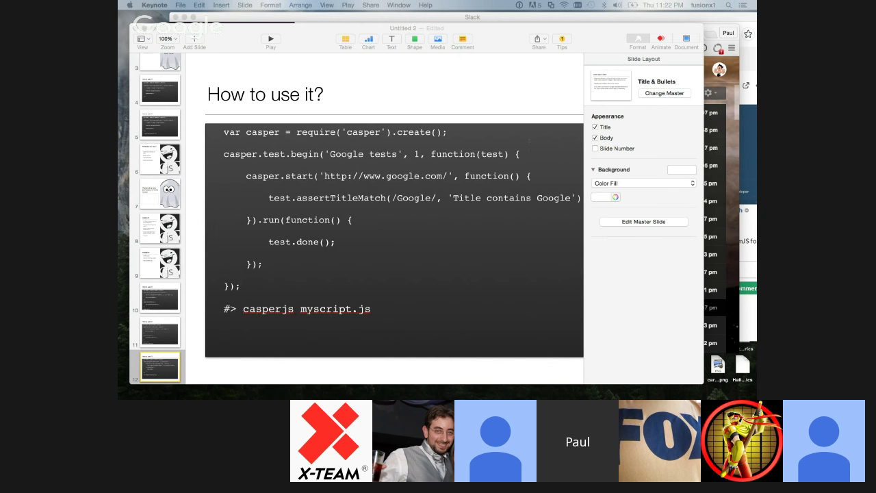
{"action": "mouse_move", "coordinate": [524, 119]}
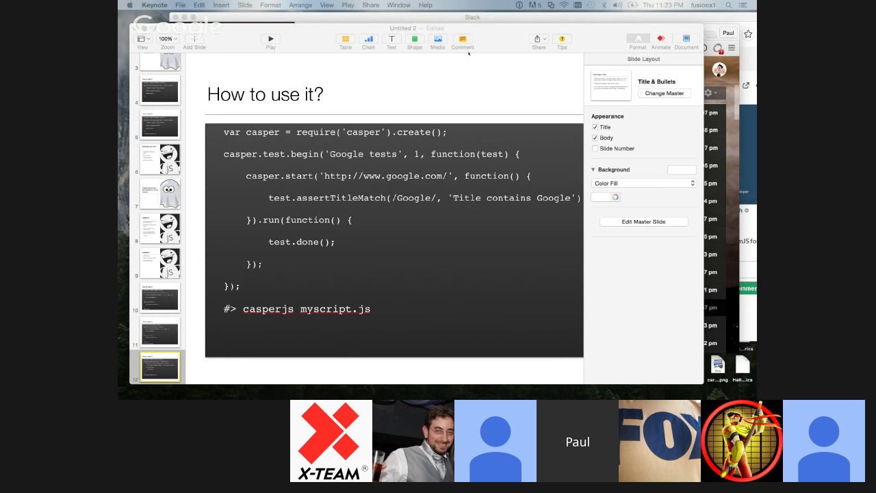
{"action": "mouse_move", "coordinate": [510, 82]}
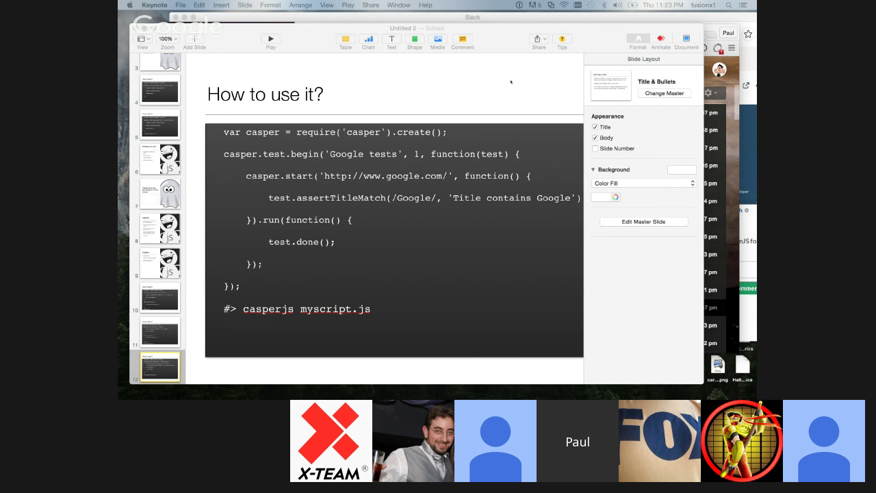
{"action": "mouse_move", "coordinate": [446, 52]}
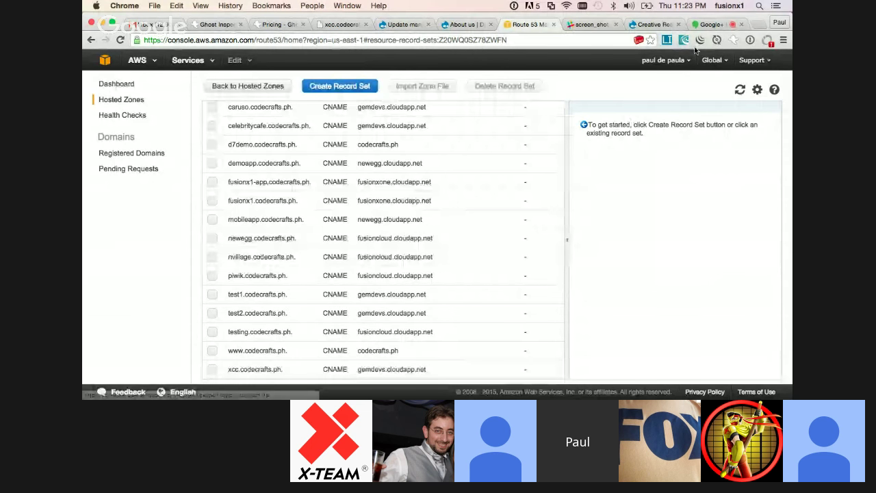
{"action": "left_click", "coordinate": [708, 24]}
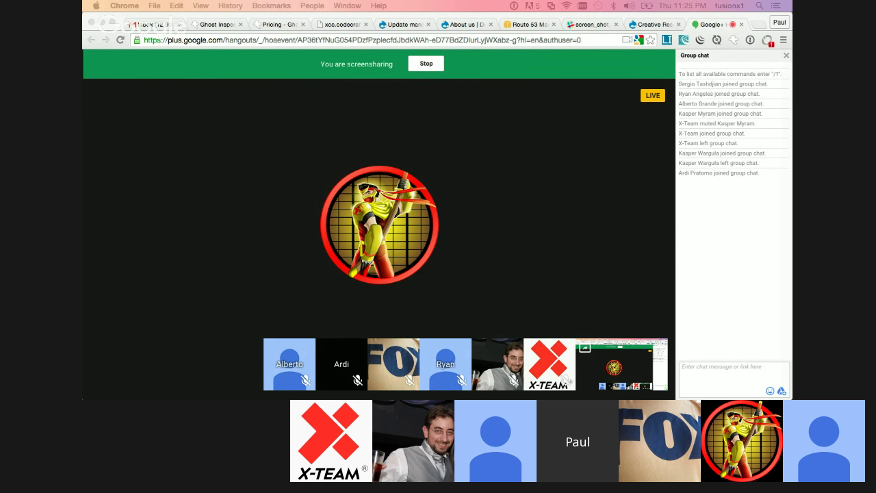
{"action": "mouse_move", "coordinate": [210, 25]}
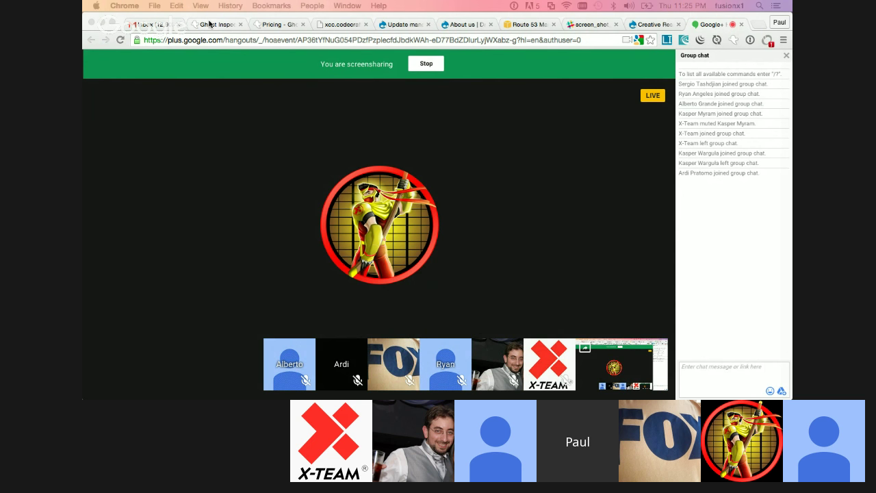
Switch Chrome to the Ghost Inspector tab showing the pricing plans
{"action": "left_click", "coordinate": [215, 24]}
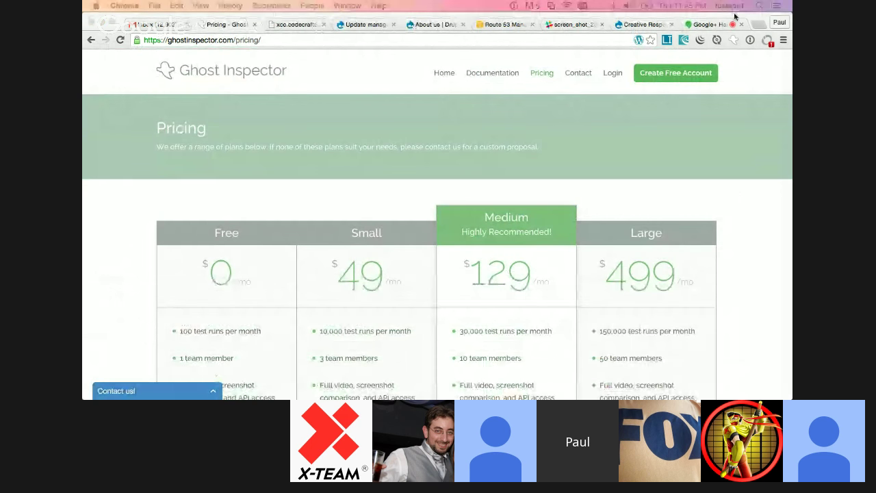
Bring up the Ghost Inspector gamecrate article test with its latest result
{"action": "left_click", "coordinate": [711, 24]}
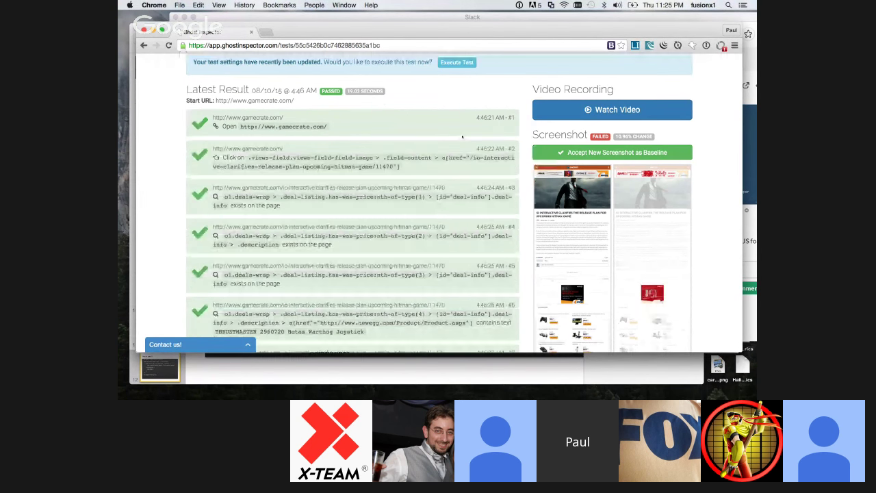
{"action": "scroll", "scroll_direction": "up", "scroll_amount": 3}
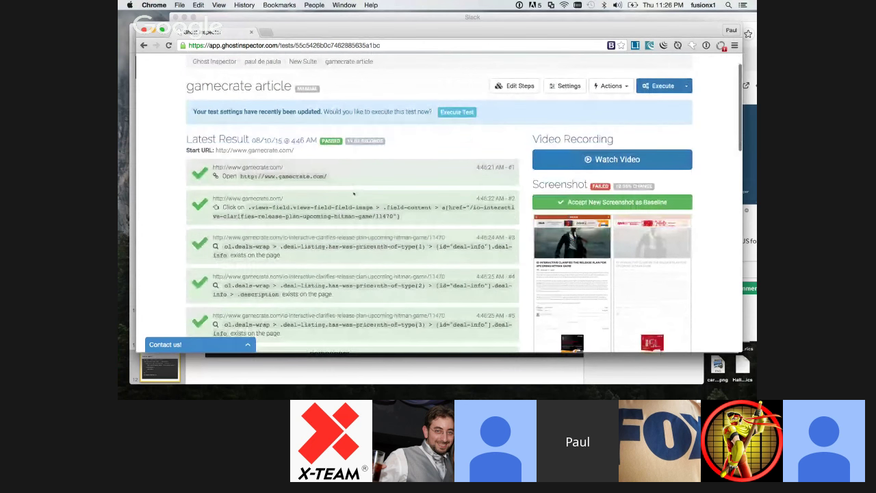
{"action": "scroll", "scroll_direction": "down", "scroll_amount": 3}
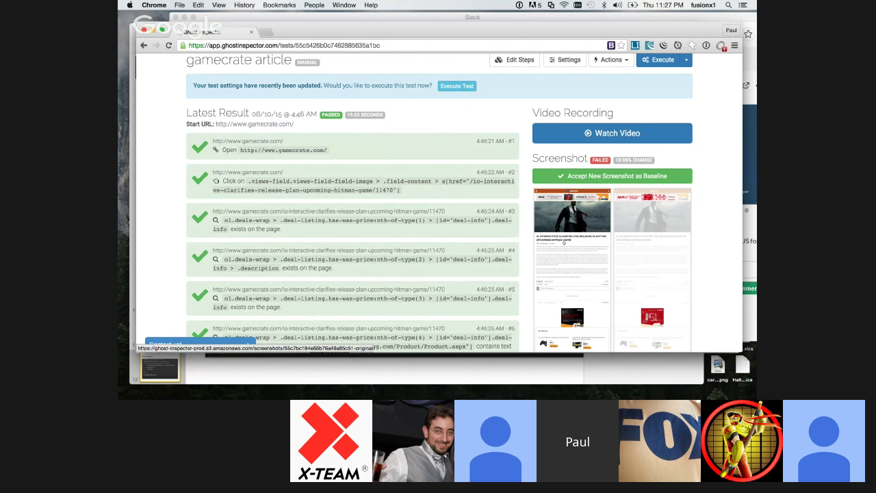
{"action": "mouse_move", "coordinate": [577, 241]}
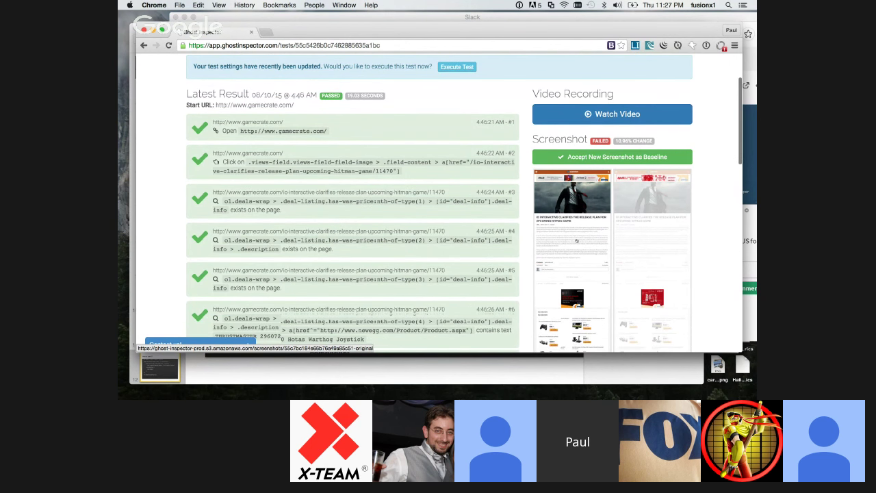
{"action": "scroll", "scroll_direction": "down", "scroll_amount": 3}
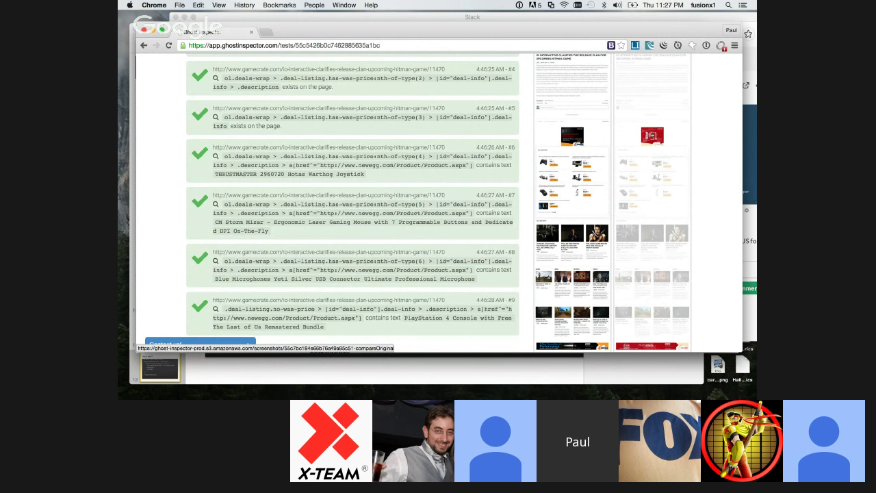
{"action": "scroll", "scroll_direction": "up", "scroll_amount": 3}
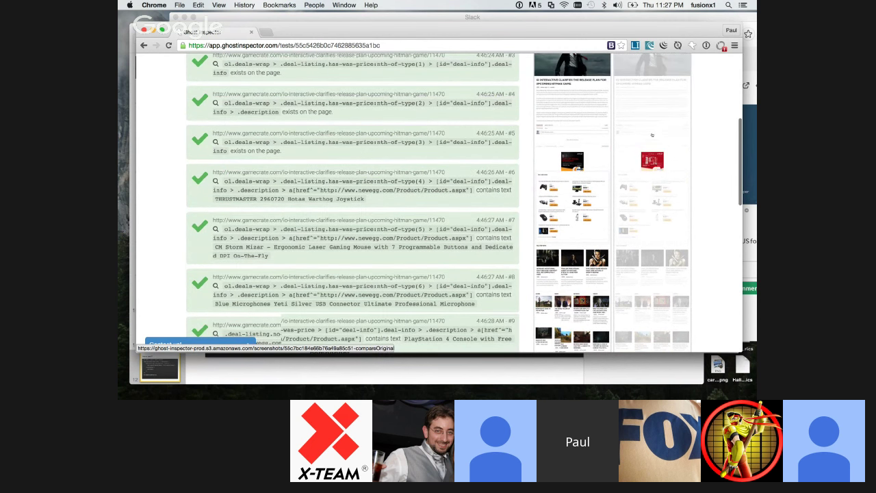
{"action": "scroll", "scroll_direction": "up", "scroll_amount": 3}
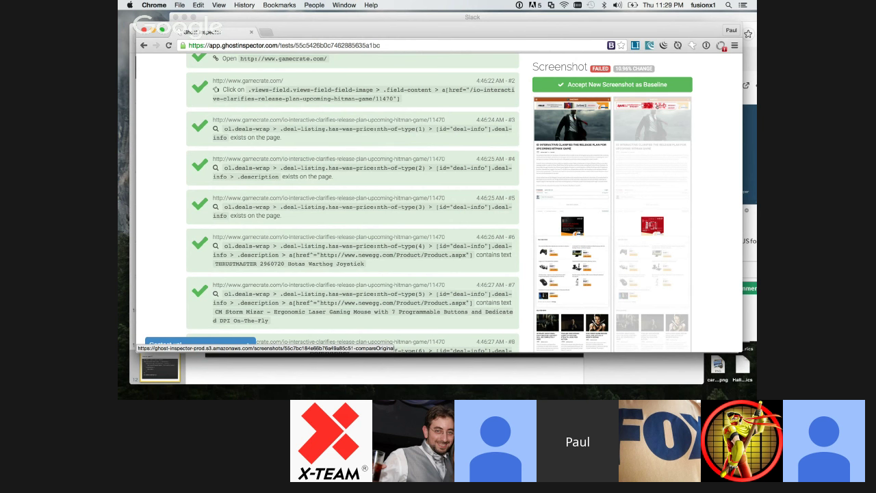
{"action": "mouse_move", "coordinate": [657, 119]}
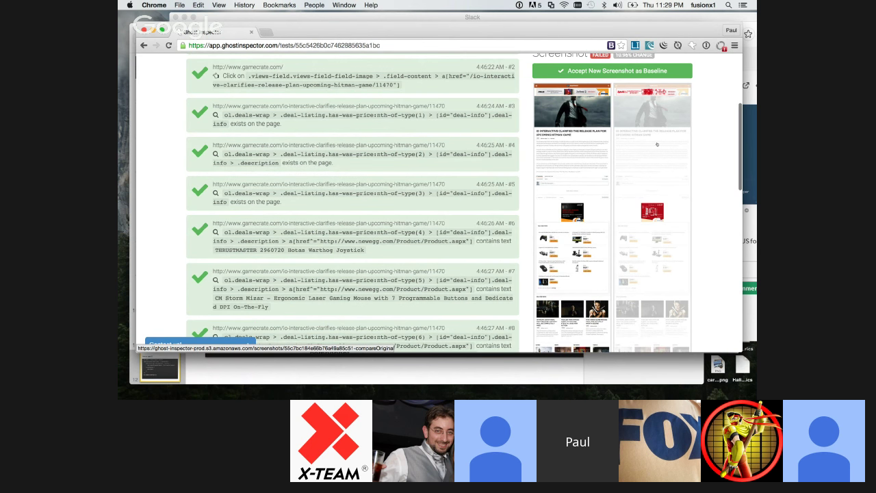
{"action": "scroll", "scroll_direction": "down", "scroll_amount": 3}
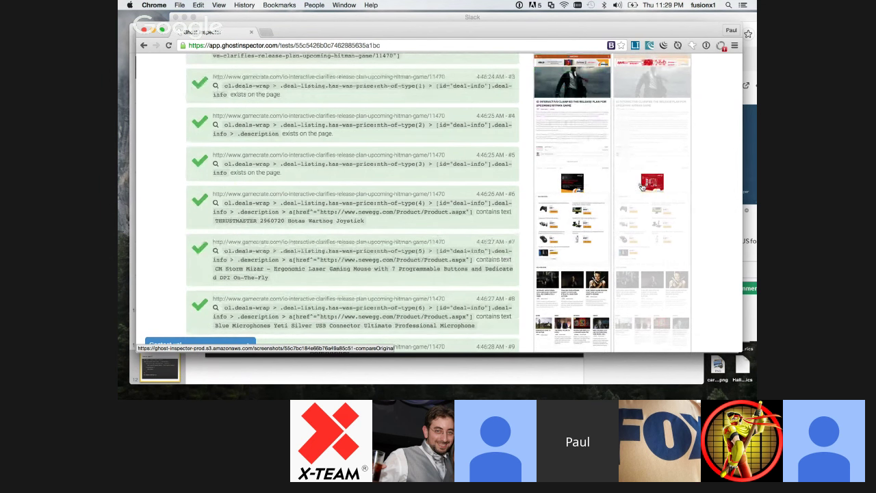
{"action": "scroll", "scroll_direction": "down", "scroll_amount": 3}
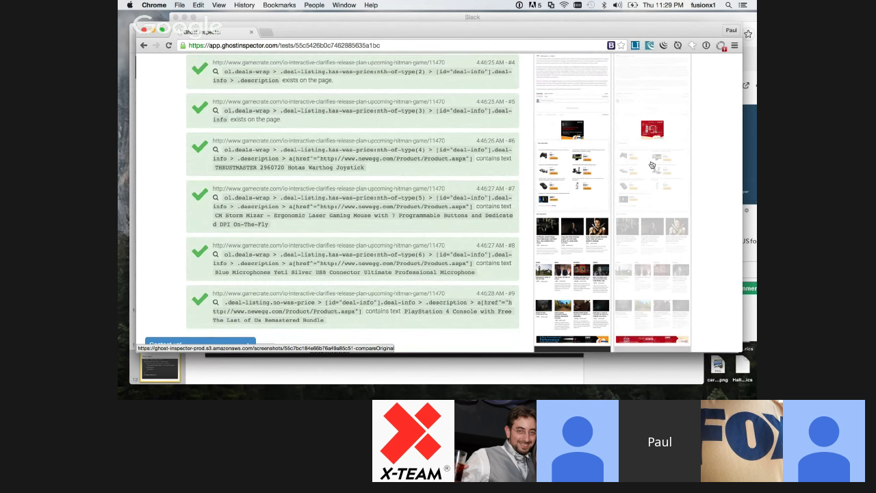
{"action": "mouse_move", "coordinate": [651, 162]}
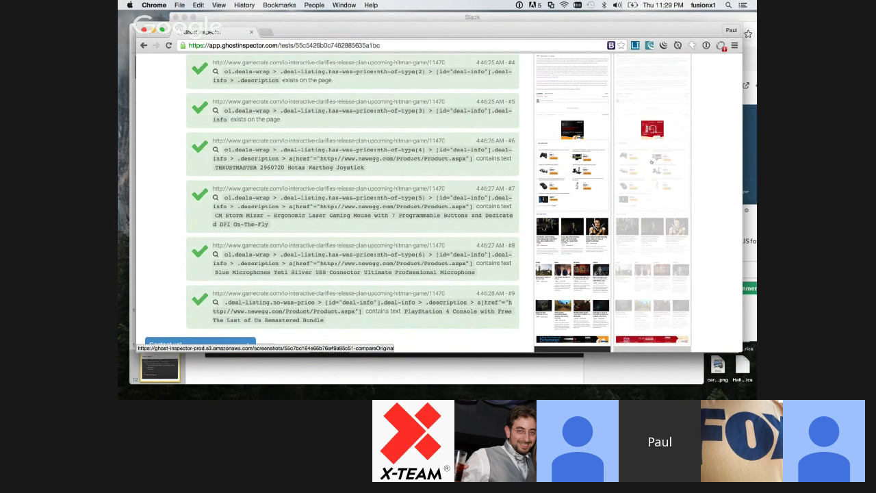
{"action": "scroll", "scroll_direction": "down", "scroll_amount": 3}
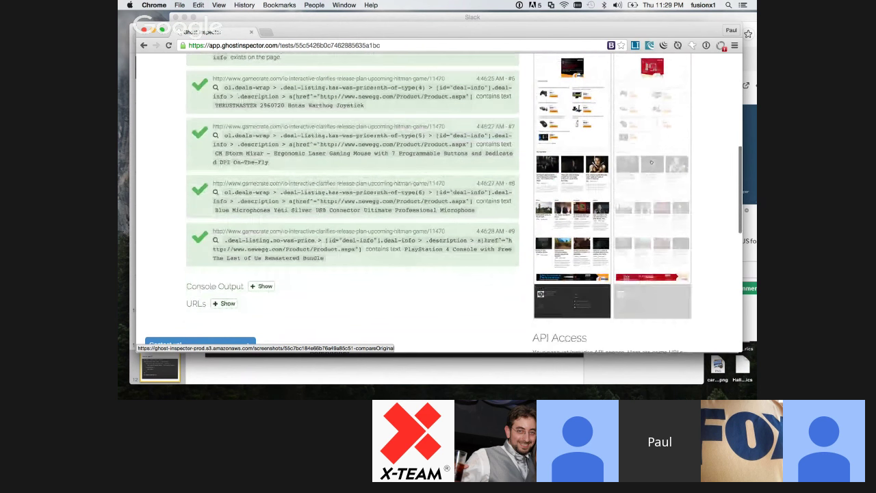
{"action": "scroll", "scroll_direction": "up", "scroll_amount": 3}
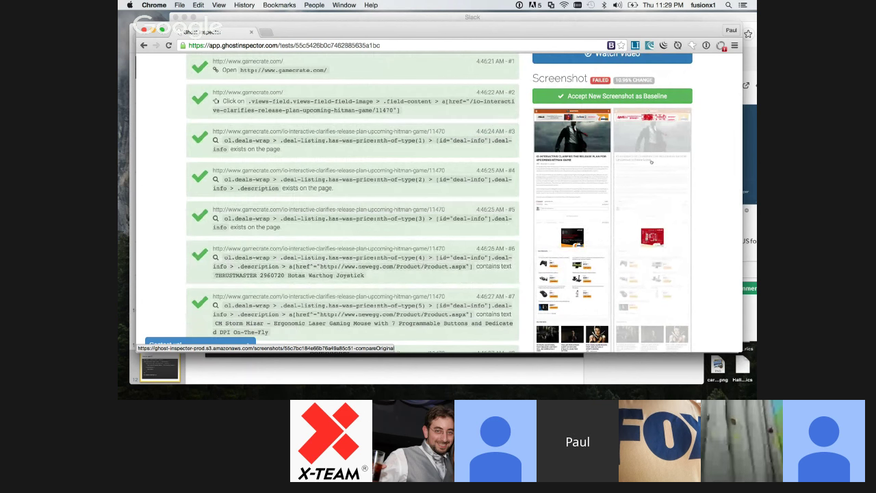
{"action": "scroll", "scroll_direction": "up", "scroll_amount": 3}
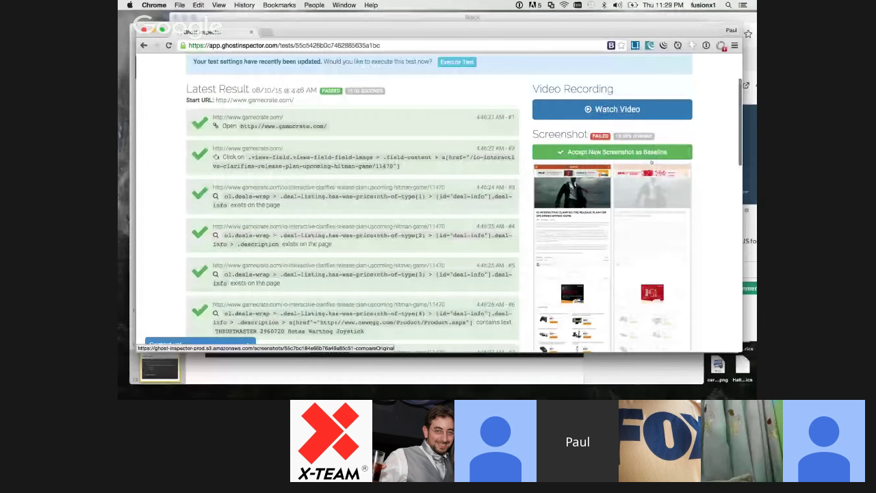
{"action": "scroll", "scroll_direction": "up", "scroll_amount": 3}
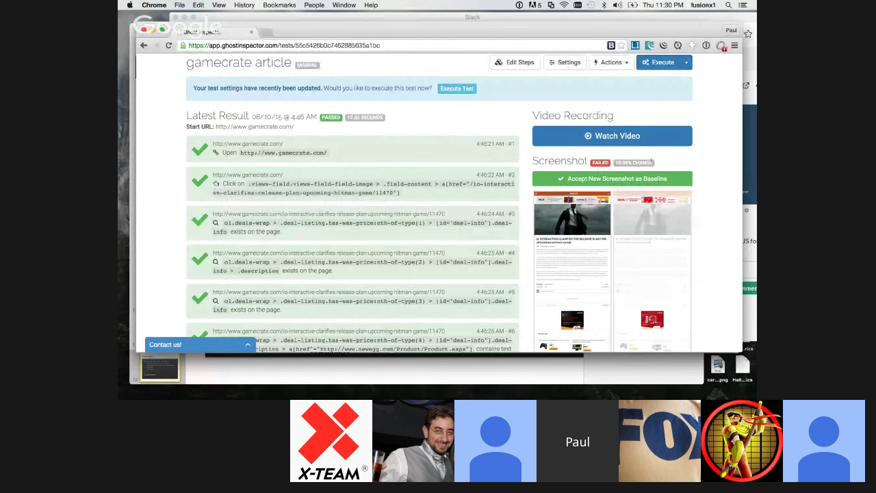
{"action": "scroll", "scroll_direction": "down", "scroll_amount": 3}
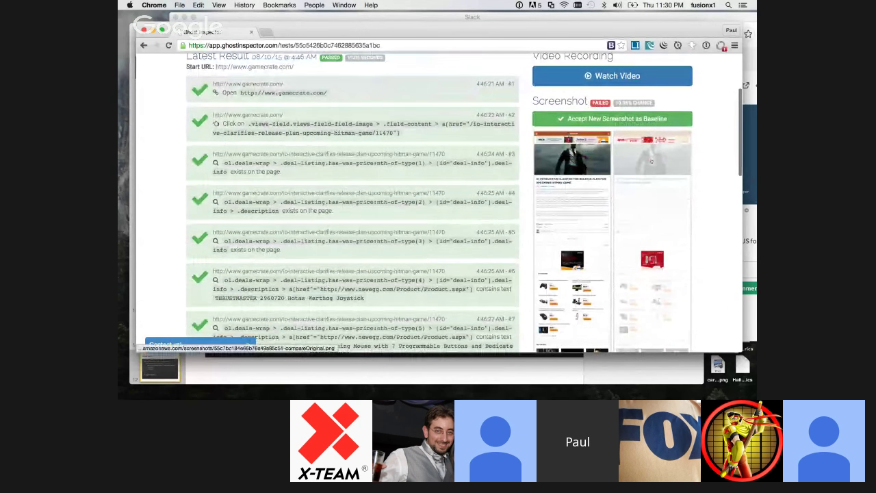
{"action": "scroll", "scroll_direction": "down", "scroll_amount": 3}
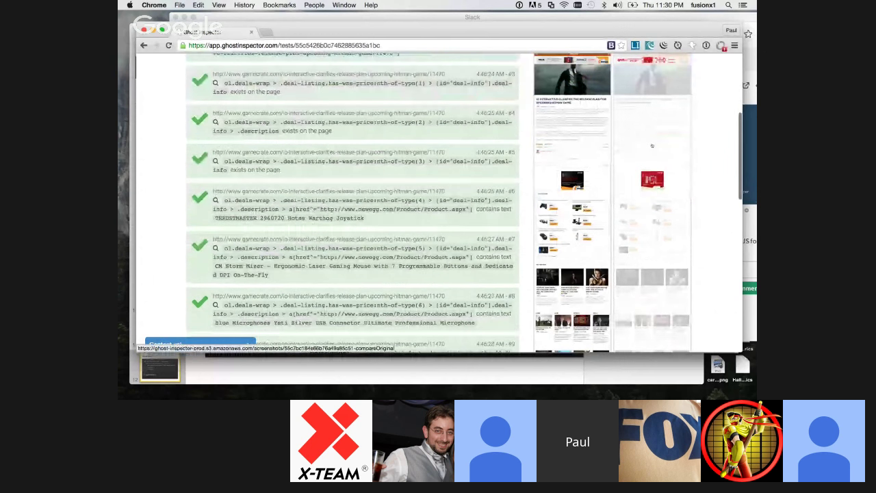
{"action": "scroll", "scroll_direction": "down", "scroll_amount": 3}
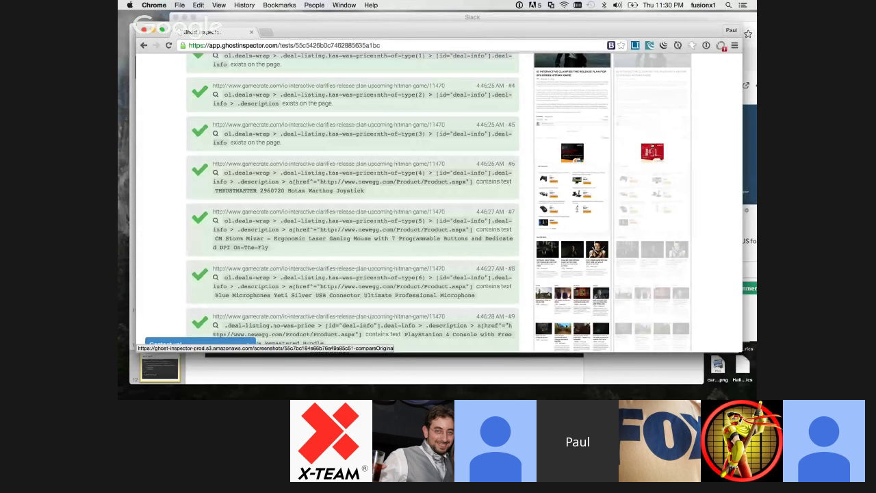
{"action": "scroll", "scroll_direction": "up", "scroll_amount": 3}
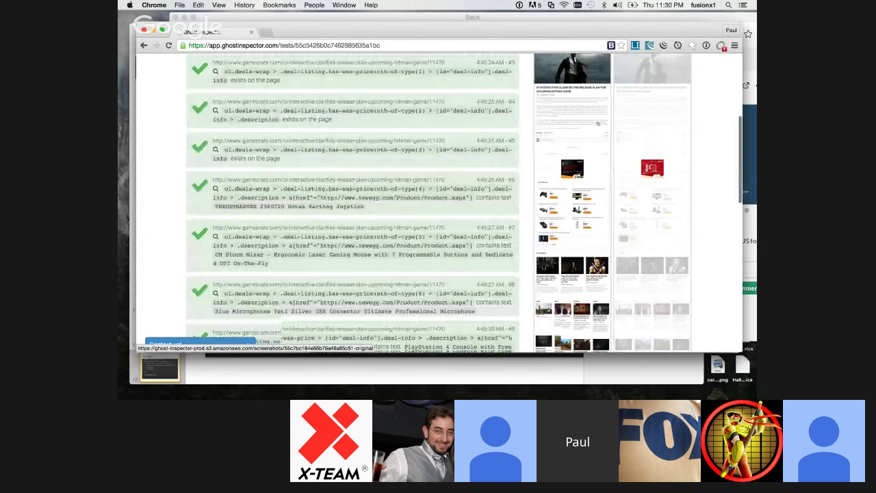
{"action": "scroll", "scroll_direction": "up", "scroll_amount": 3}
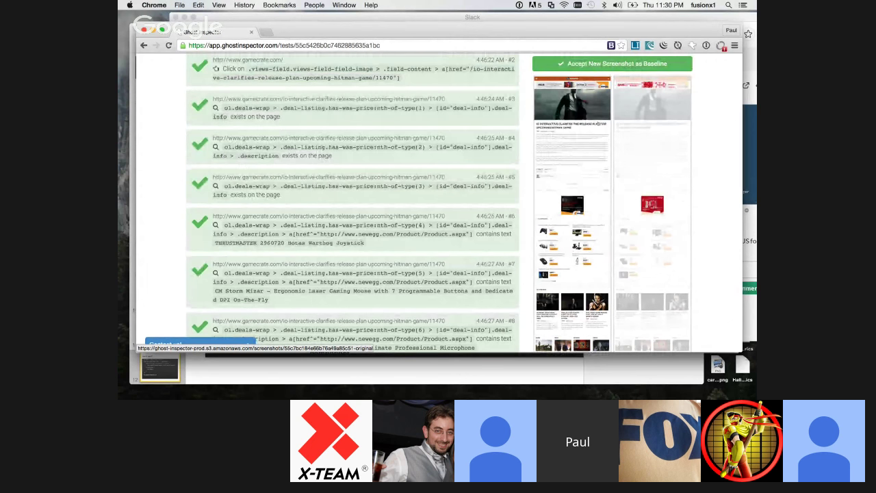
{"action": "scroll", "scroll_direction": "up", "scroll_amount": 3}
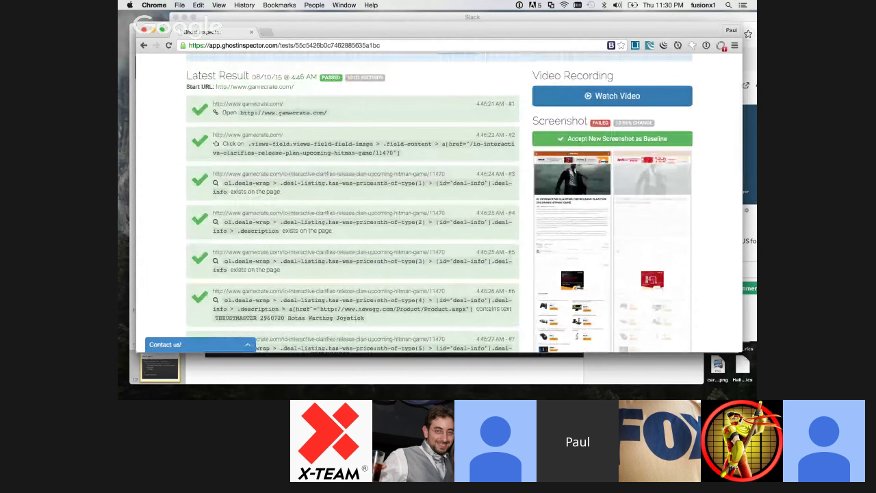
{"action": "scroll", "scroll_direction": "down", "scroll_amount": 3}
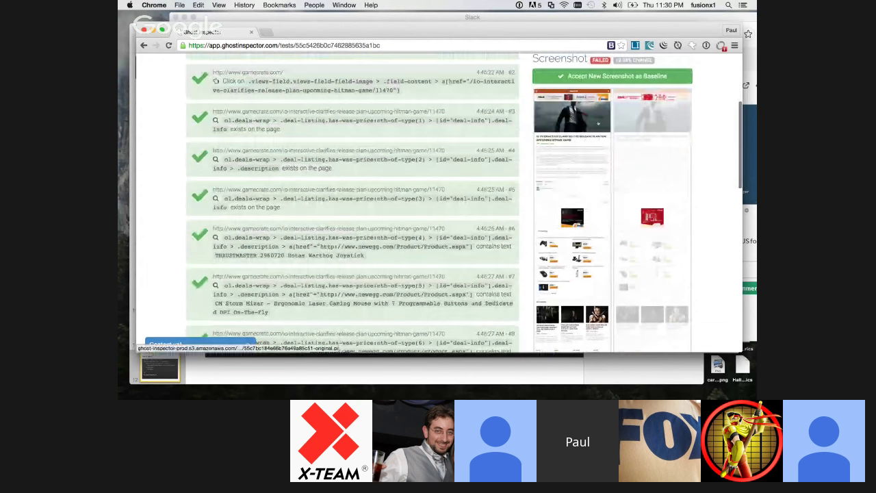
{"action": "scroll", "scroll_direction": "up", "scroll_amount": 3}
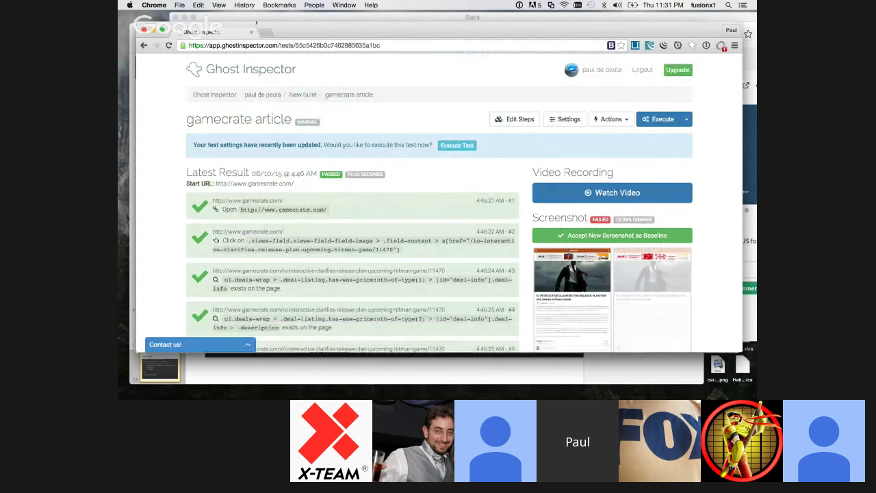
Load ghostinspector.com in a new tab and go to its Pricing page
{"action": "left_click", "coordinate": [297, 31]}
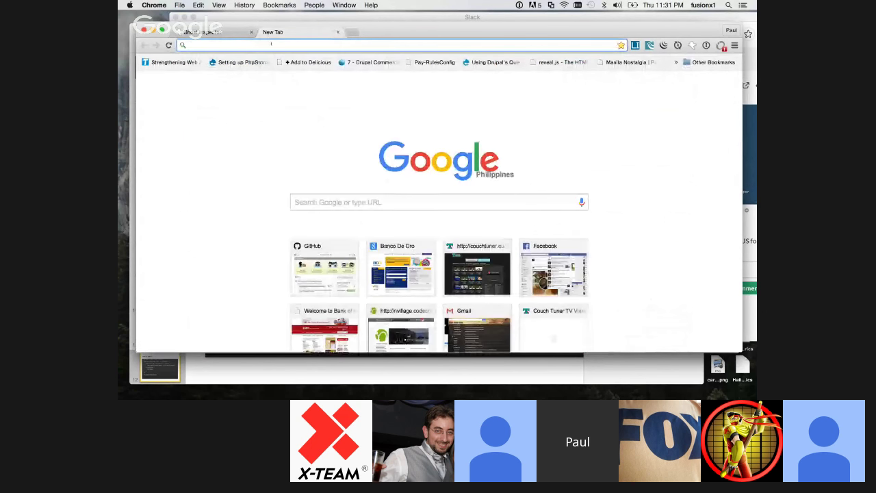
{"action": "type", "text": "ghostinspector.com"}
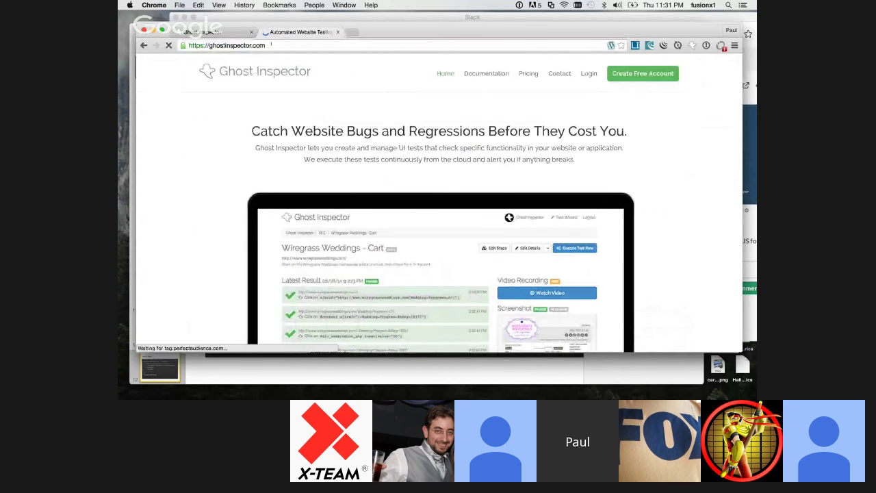
{"action": "left_click", "coordinate": [528, 73]}
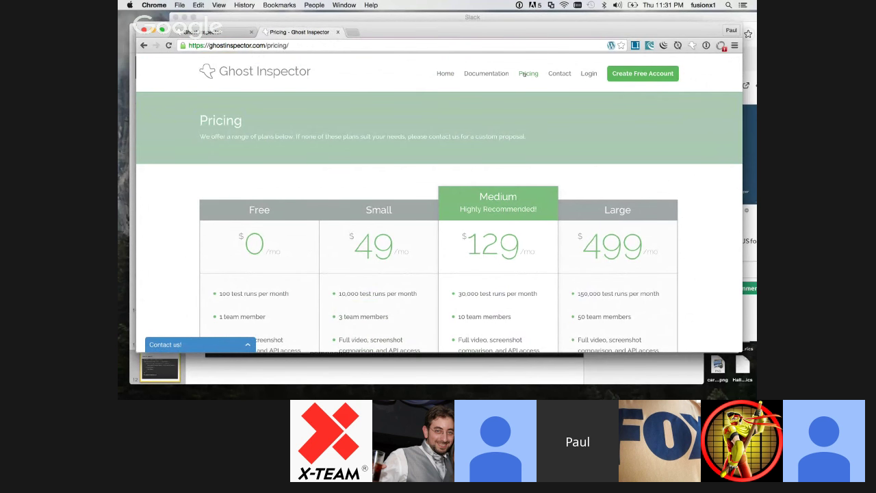
{"action": "mouse_move", "coordinate": [621, 140]}
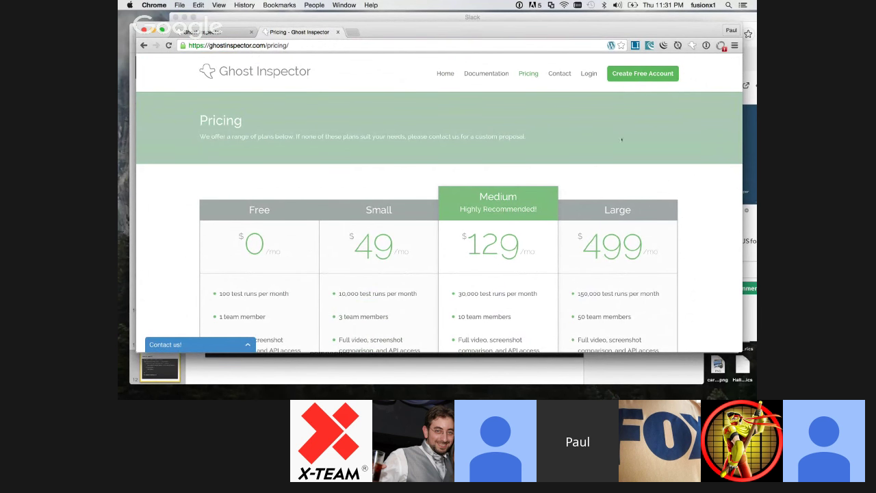
Scroll the pricing page to the plan features and Sign Up buttons
{"action": "scroll", "scroll_direction": "down", "scroll_amount": 3}
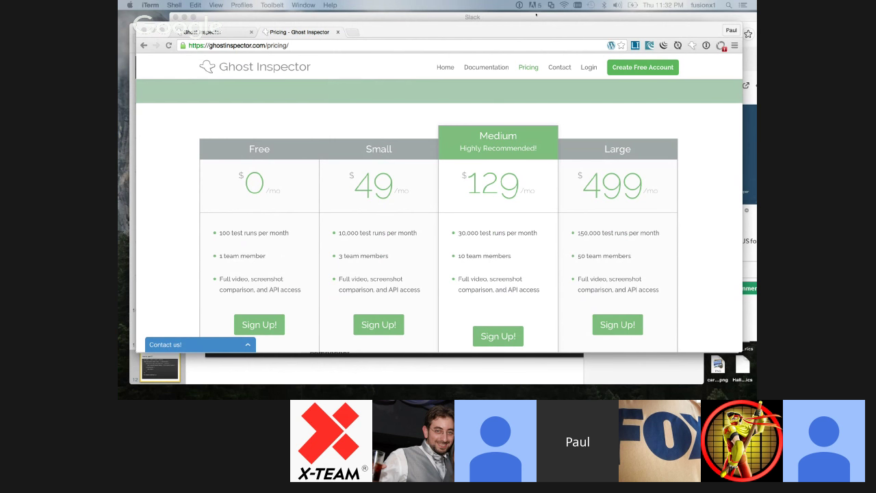
{"action": "mouse_move", "coordinate": [517, 23]}
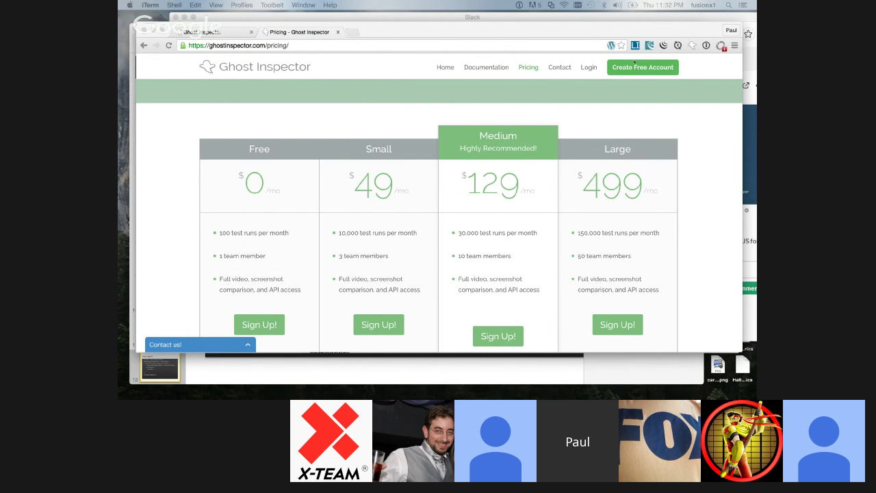
{"action": "mouse_move", "coordinate": [445, 55]}
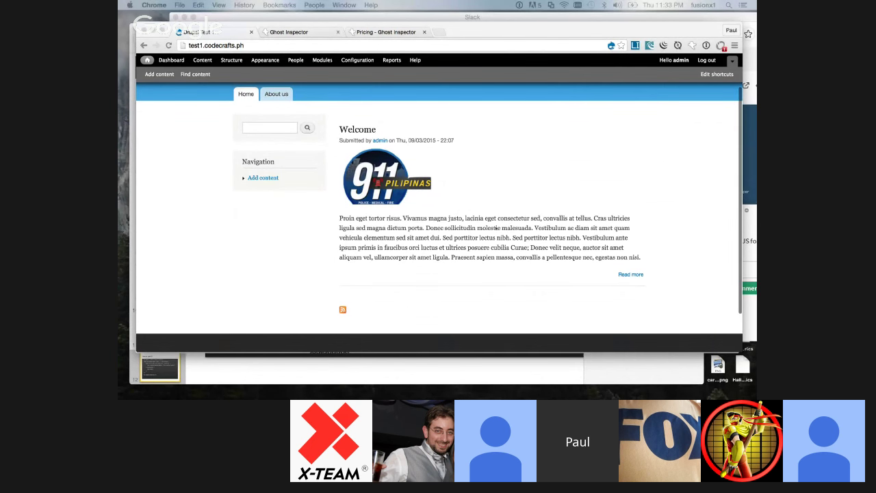
Scroll back up and load the About us page of the Drupal test site
{"action": "scroll", "scroll_direction": "up", "scroll_amount": 3}
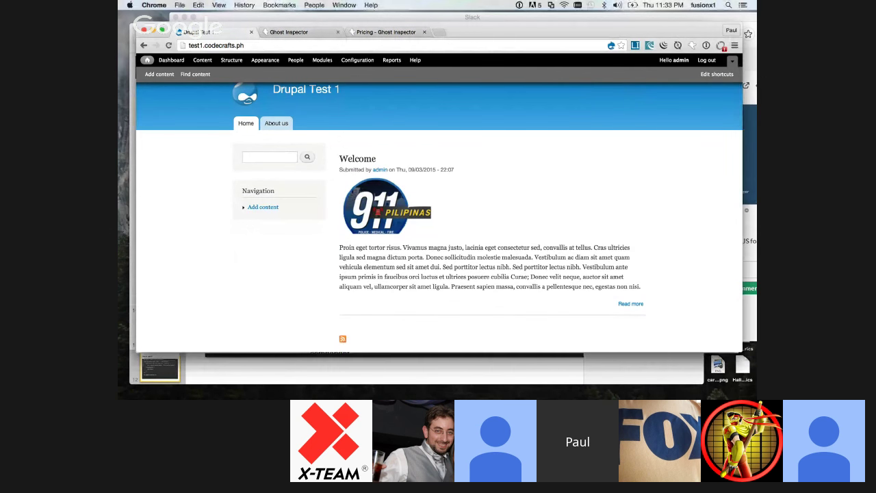
{"action": "left_click", "coordinate": [276, 123]}
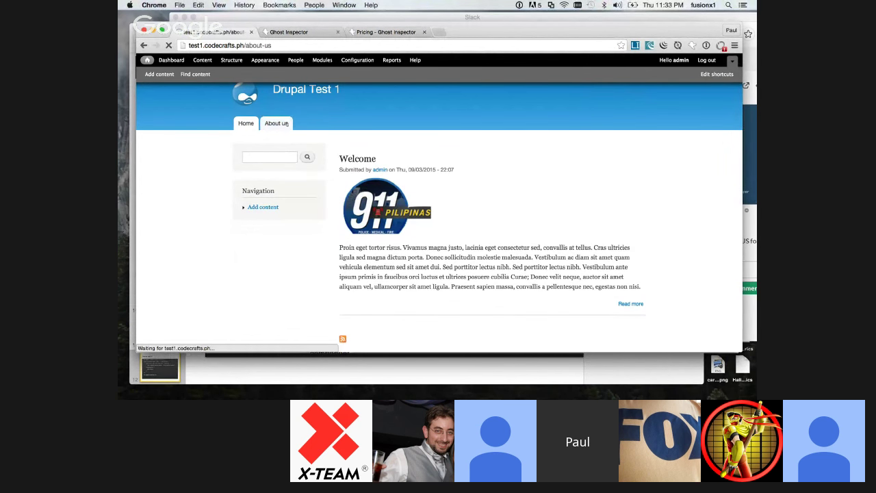
{"action": "left_click", "coordinate": [275, 123]}
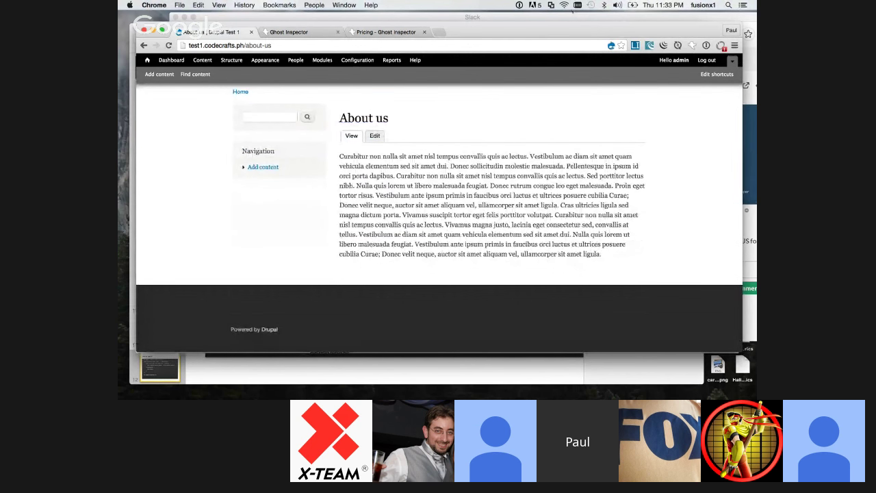
{"action": "mouse_move", "coordinate": [232, 59]}
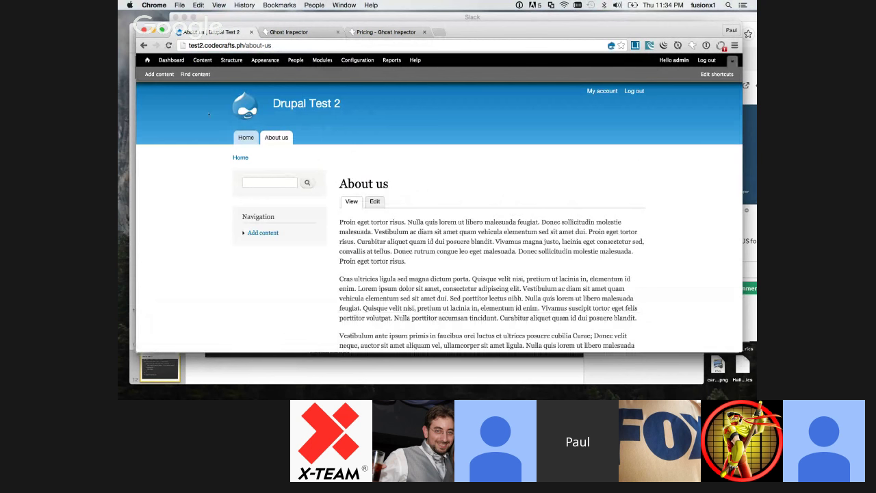
Go to the Drupal Test 2 home page showing the Welcome post
{"action": "left_click", "coordinate": [245, 137]}
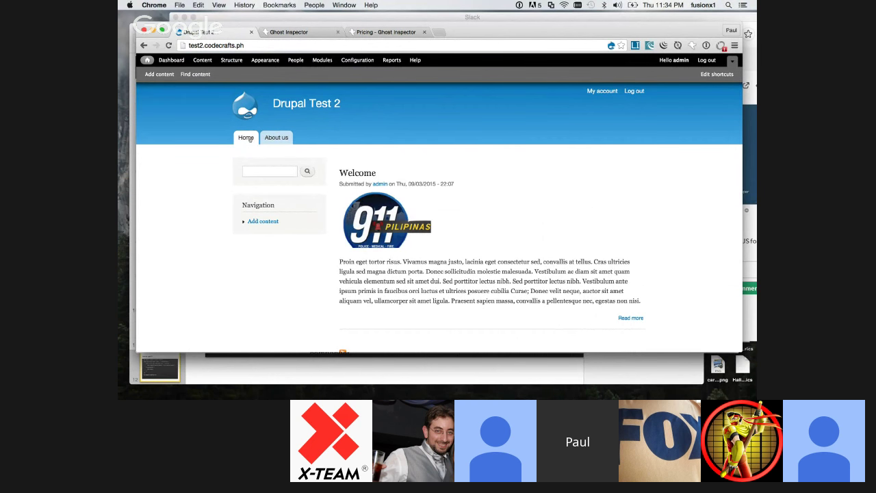
{"action": "mouse_move", "coordinate": [343, 124]}
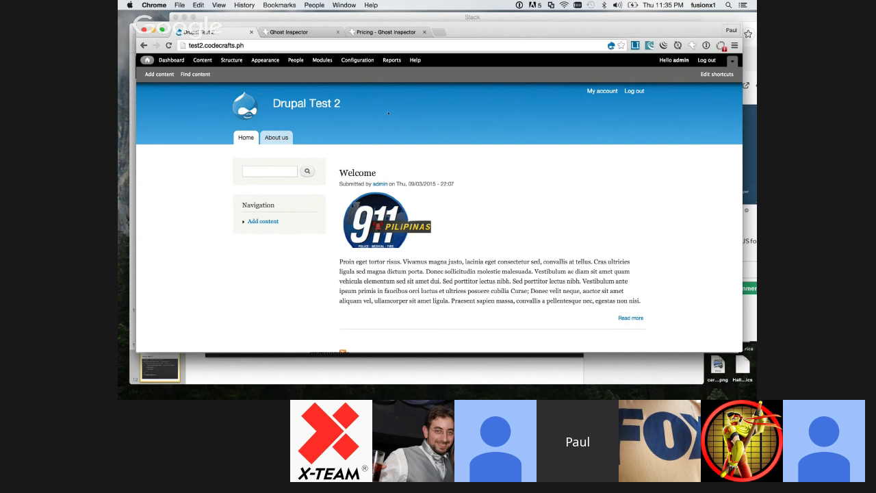
{"action": "mouse_move", "coordinate": [405, 368]}
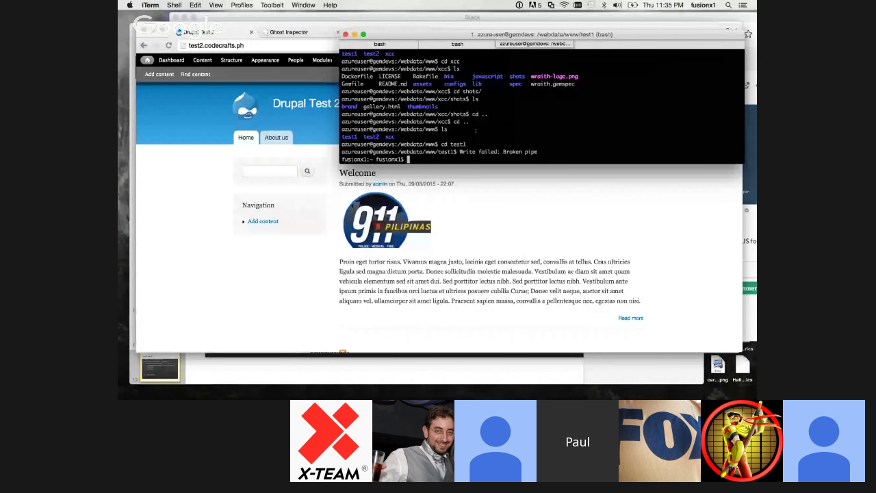
{"action": "type", "text": "ssh azureuser@gemdevs.cloudapp.net"}
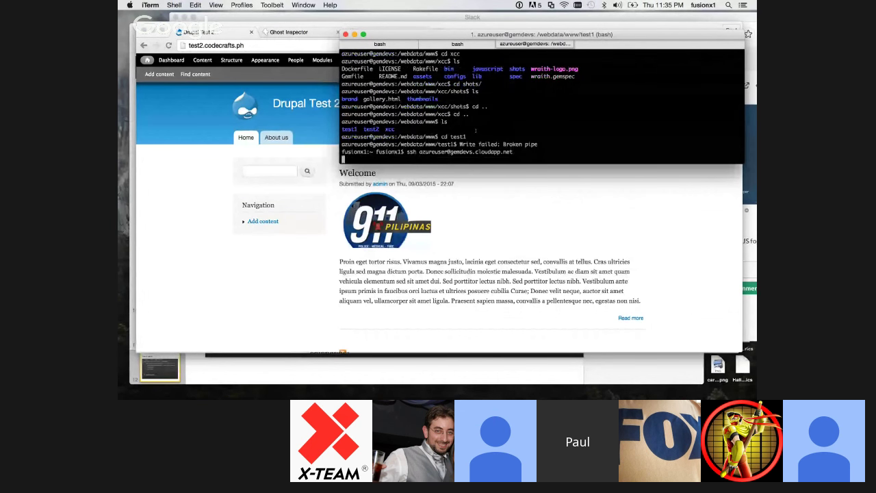
{"action": "key", "text": "Return"}
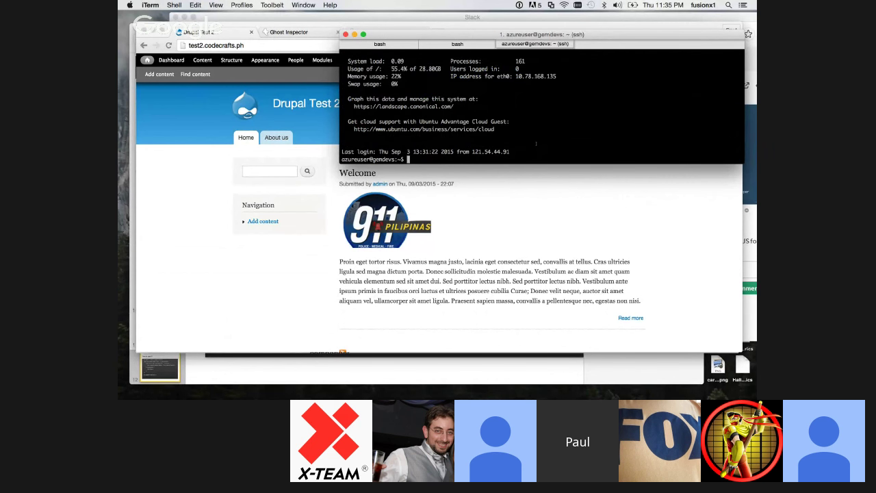
{"action": "type", "text": "cd /webdata/"}
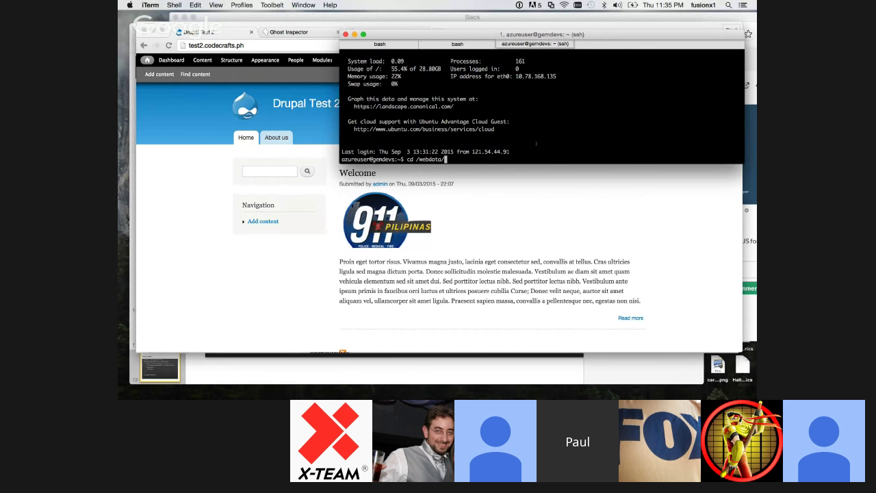
{"action": "key", "text": "Return"}
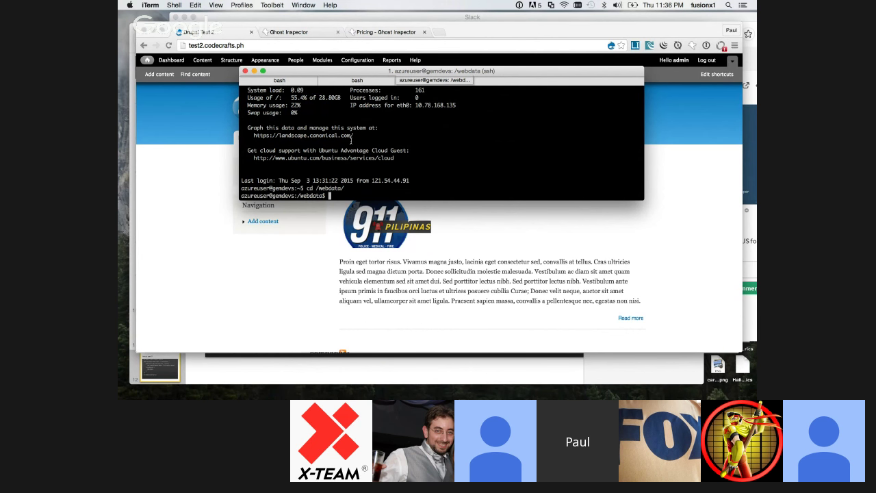
{"action": "type", "text": "ls"}
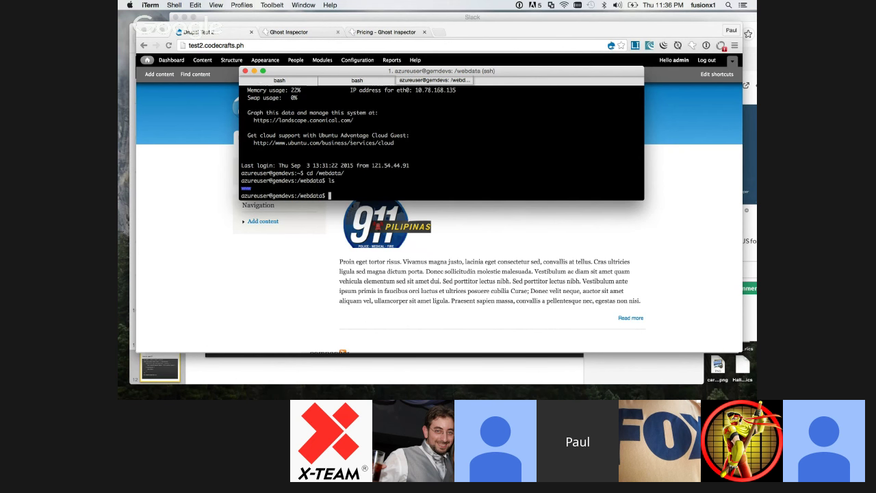
{"action": "type", "text": "cd ww"}
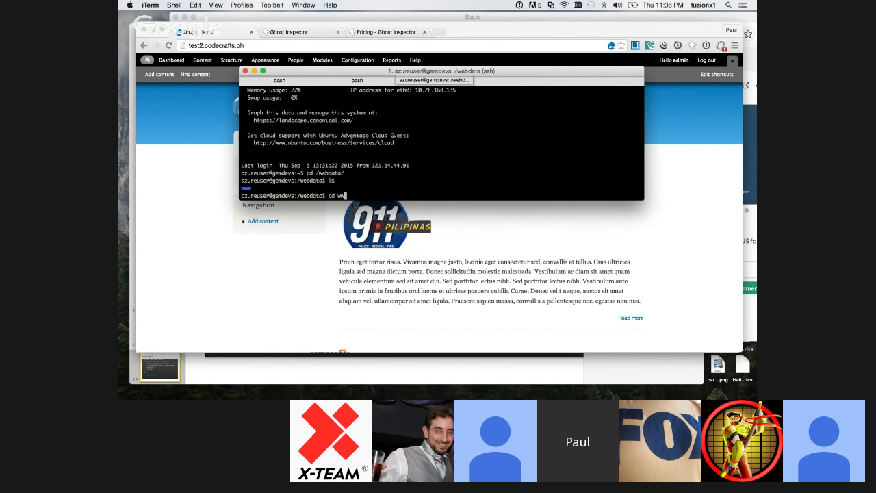
{"action": "key", "text": "Return"}
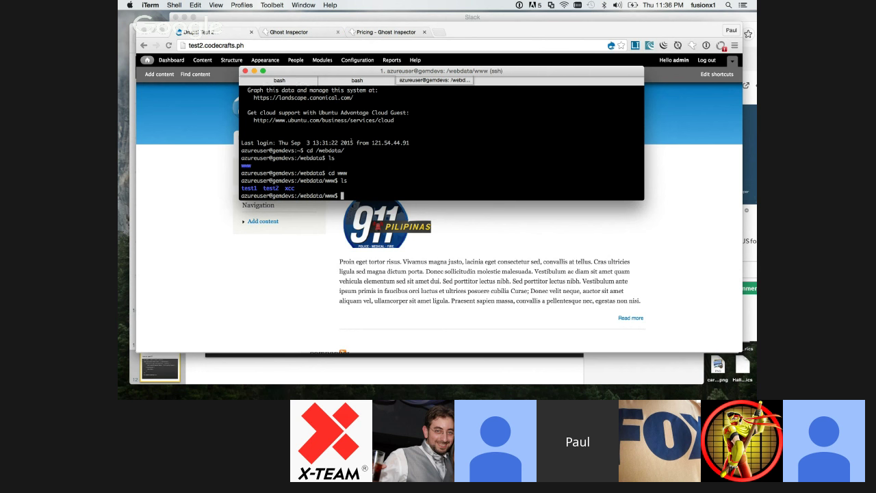
{"action": "type", "text": "cd"}
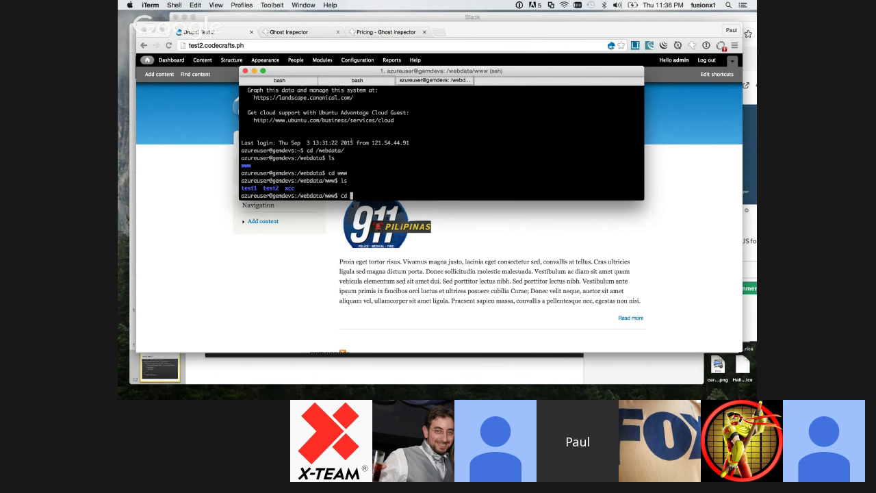
{"action": "type", "text": "ww"}
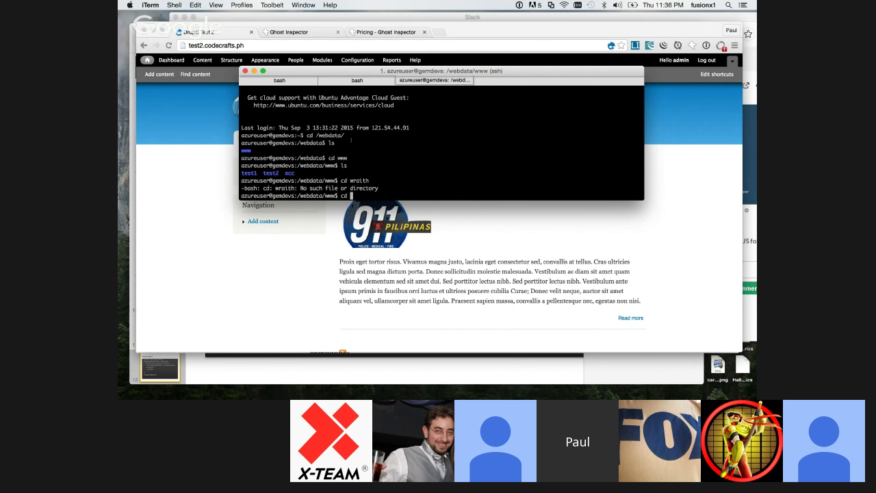
{"action": "key", "text": "Return"}
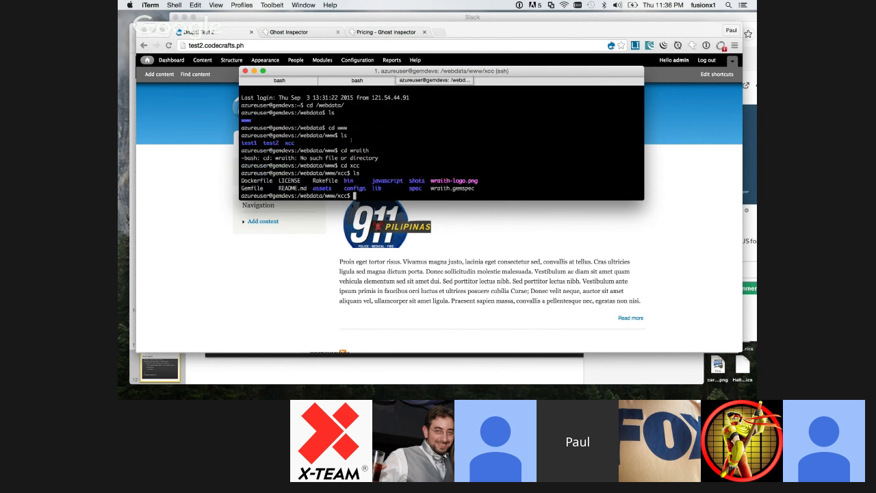
{"action": "type", "text": "c"}
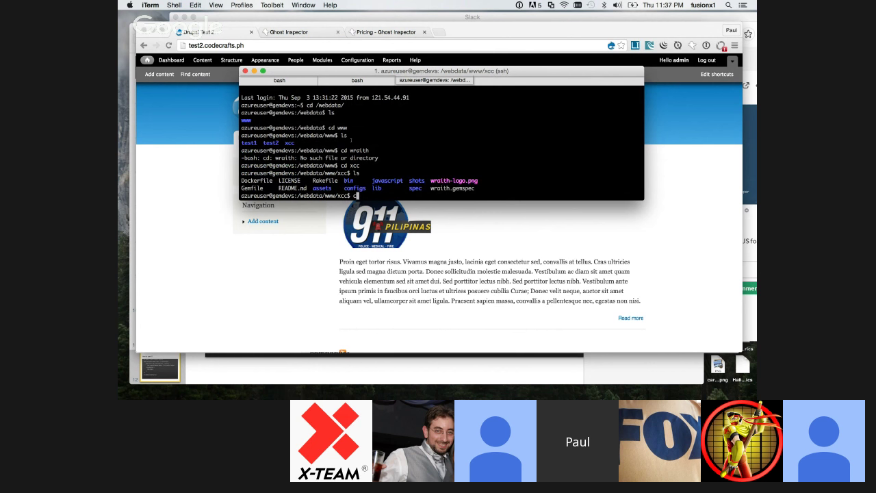
{"action": "type", "text": "ls -la"}
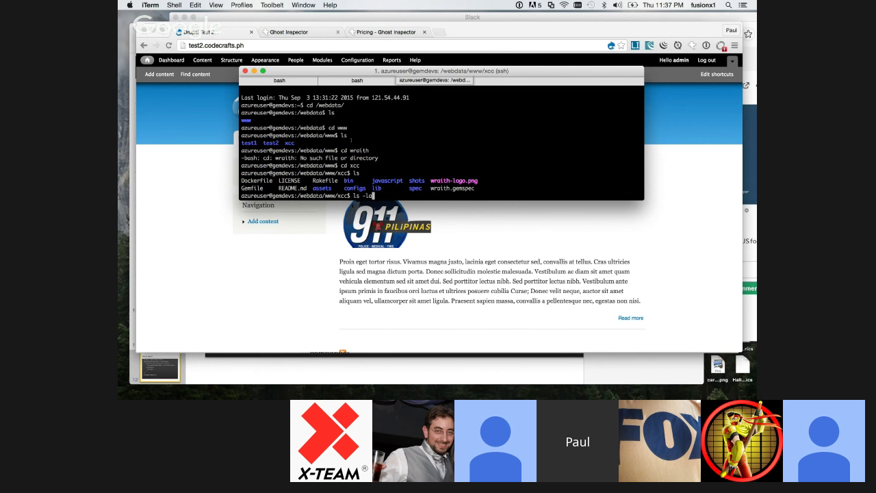
{"action": "key", "text": "Return"}
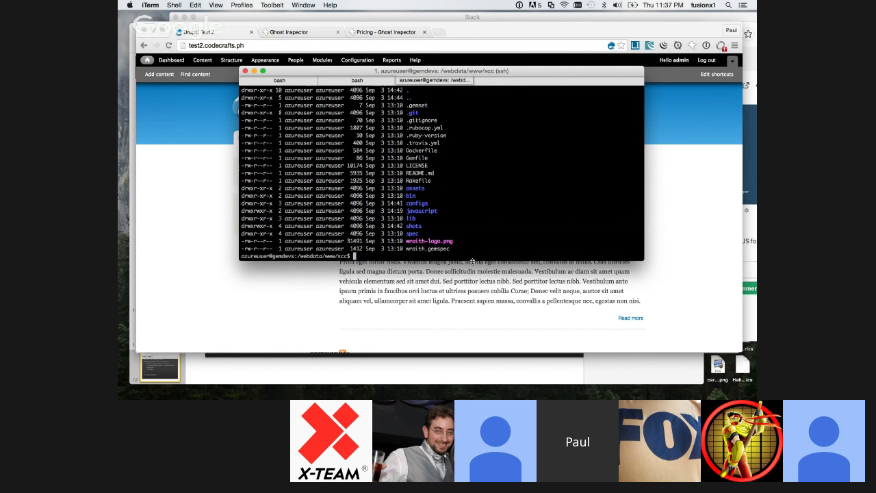
{"action": "mouse_move", "coordinate": [285, 70]}
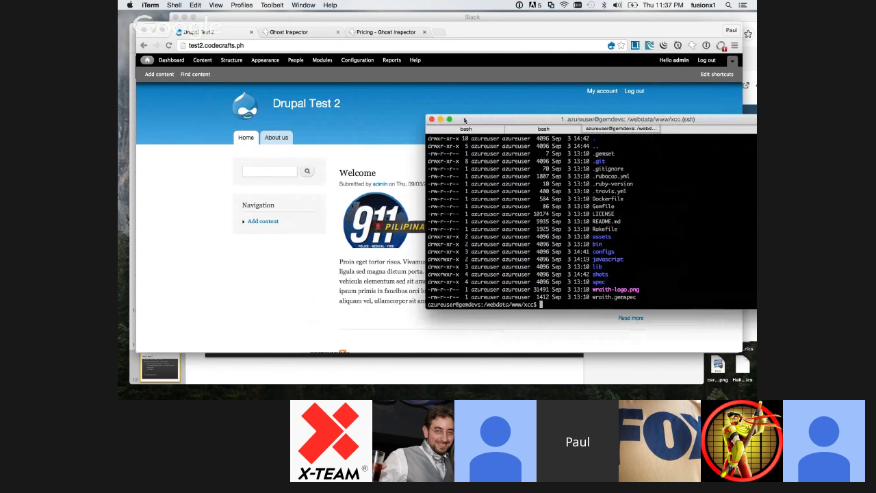
{"action": "mouse_move", "coordinate": [482, 129]}
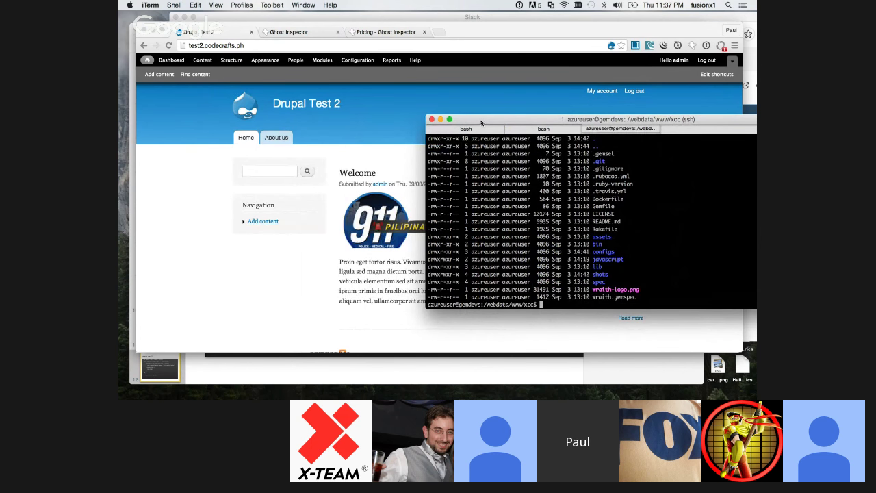
{"action": "left_click_drag", "start_coordinate": [482, 119], "coordinate": [255, 129]}
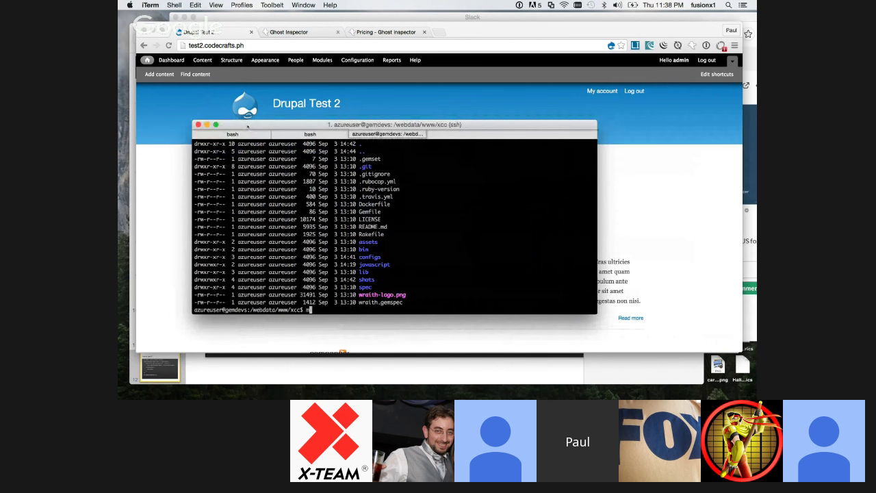
Make a test folder and run wraith setup_casper to generate the CasperJS configs
{"action": "type", "text": "mkdir test"}
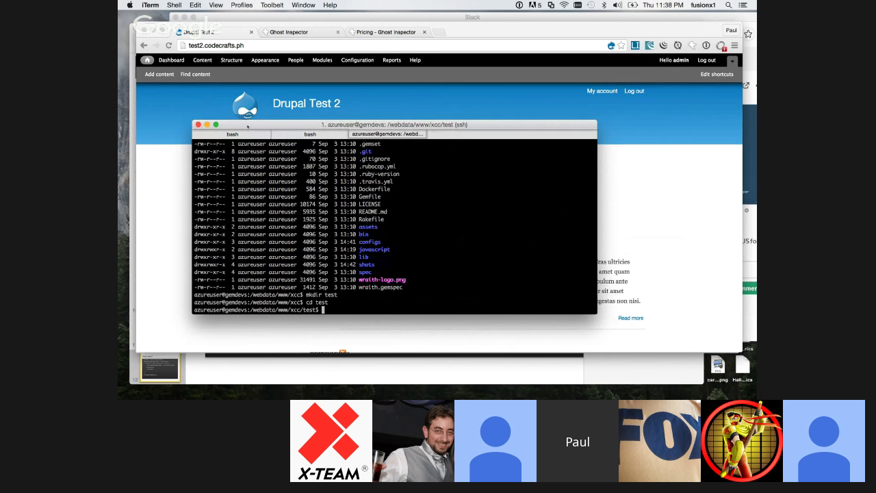
{"action": "type", "text": "wc"}
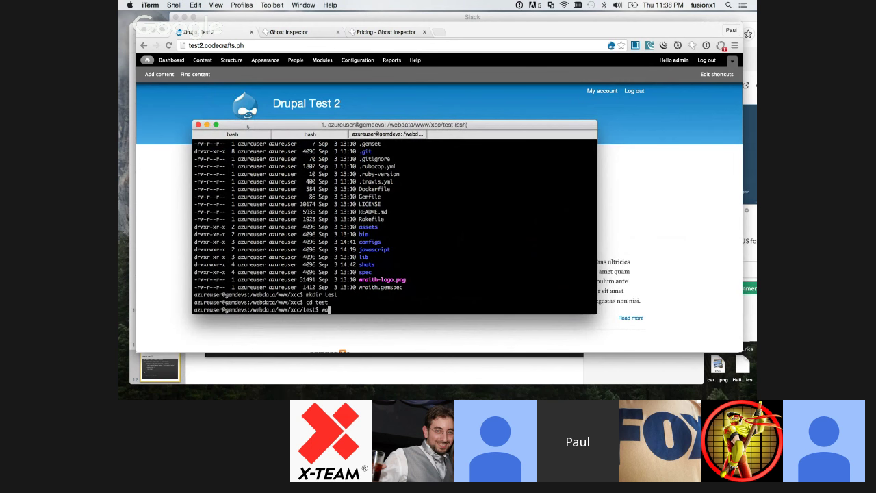
{"action": "type", "text": "wraith"}
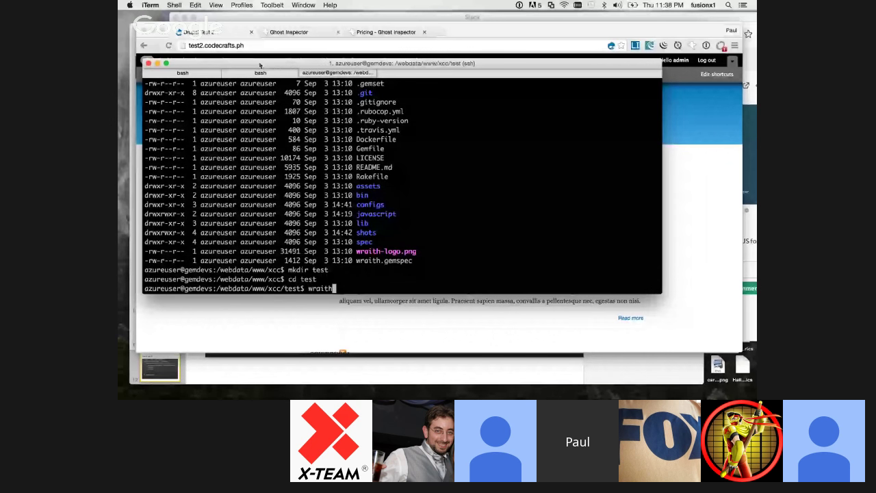
{"action": "type", "text": "s"}
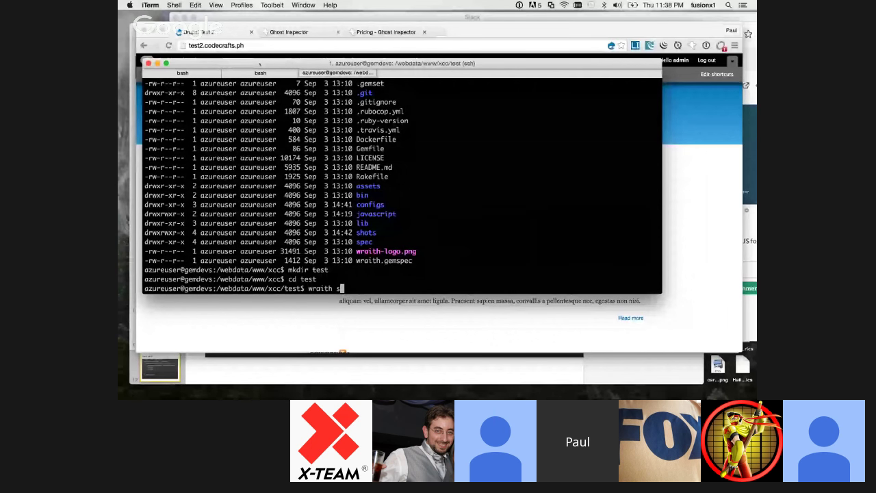
{"action": "type", "text": "setup_casper"}
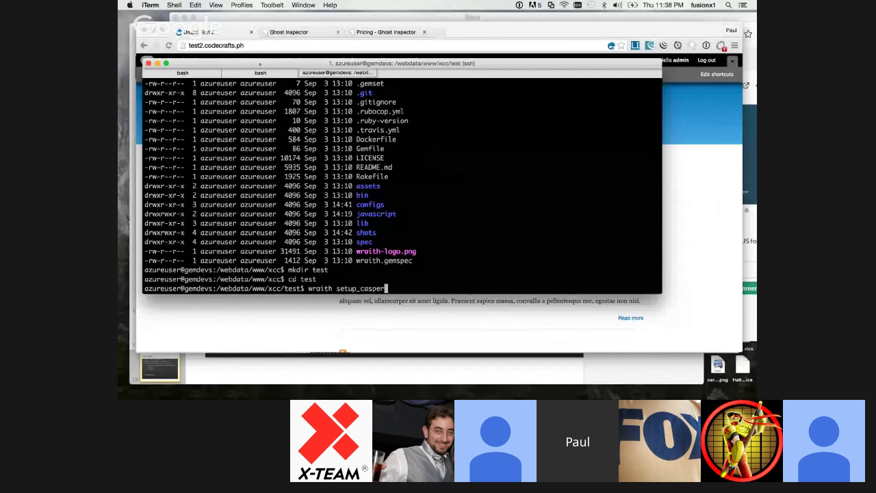
{"action": "key", "text": "Return"}
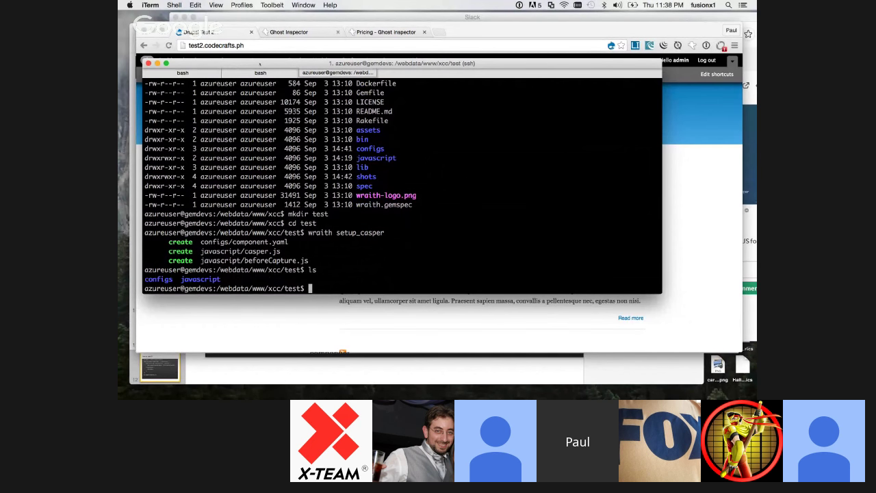
Enter the configs folder and open the generated component.yaml in vi
{"action": "type", "text": "cd configs/"}
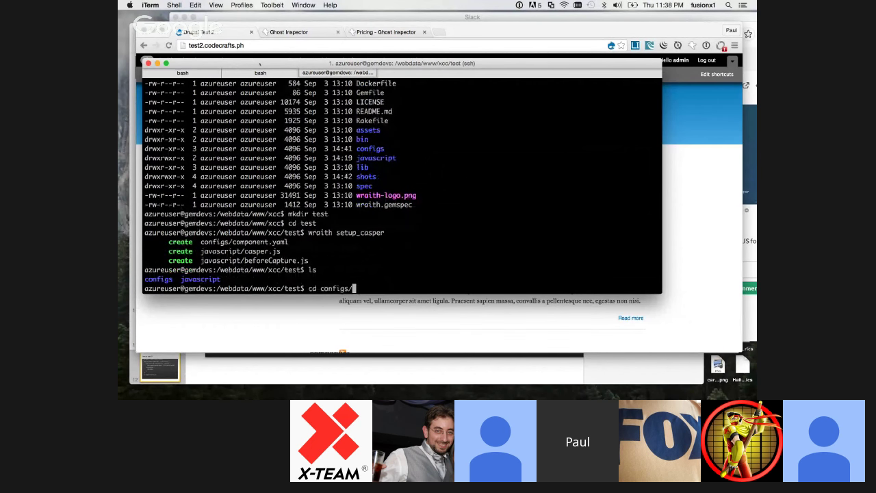
{"action": "key", "text": "Return"}
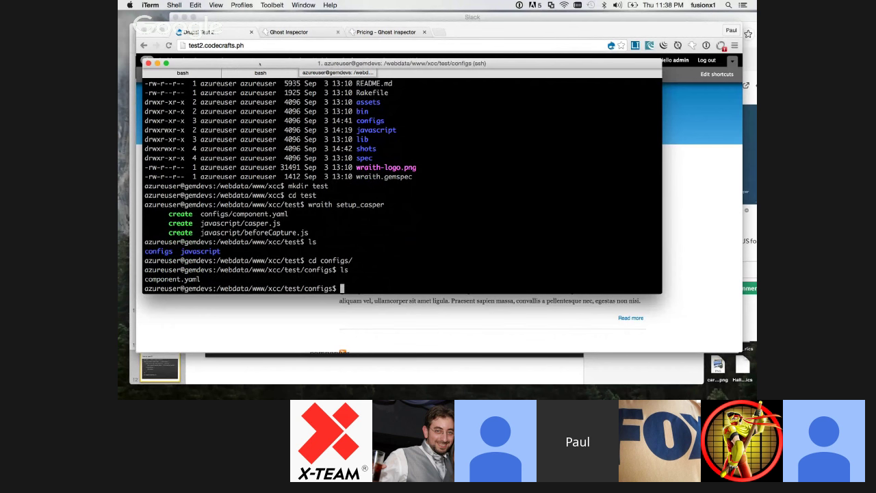
{"action": "type", "text": "vi"}
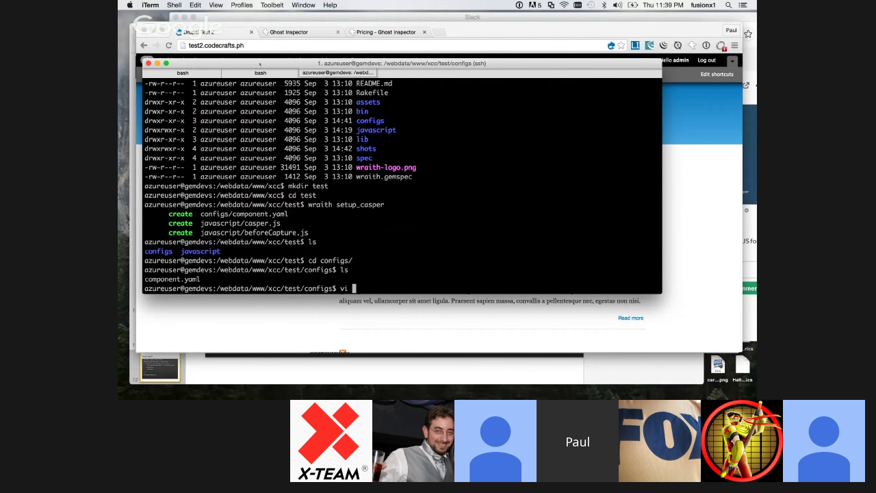
{"action": "type", "text": "component.yaml"}
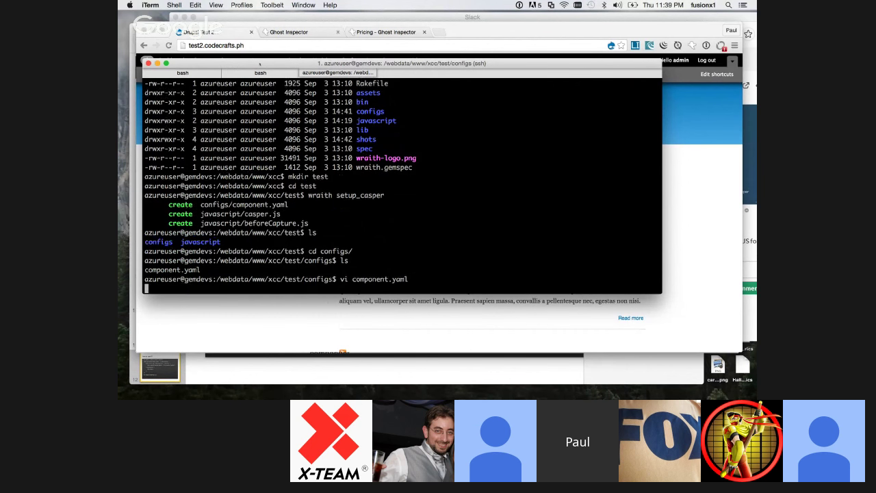
{"action": "key", "text": "Return"}
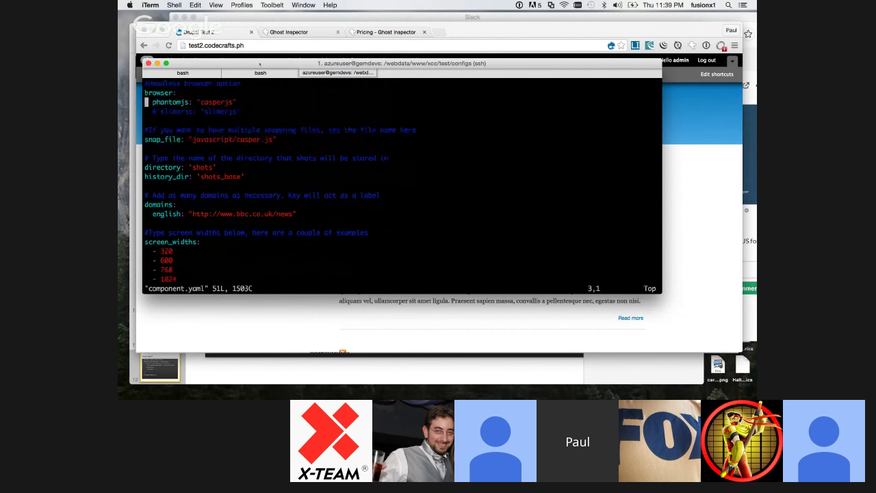
Delete the 600, 768 and 1024 screen widths, keeping 320 and 1280, and review clickable_guide paths and fuzz '20%'
{"action": "key", "text": "Up"}
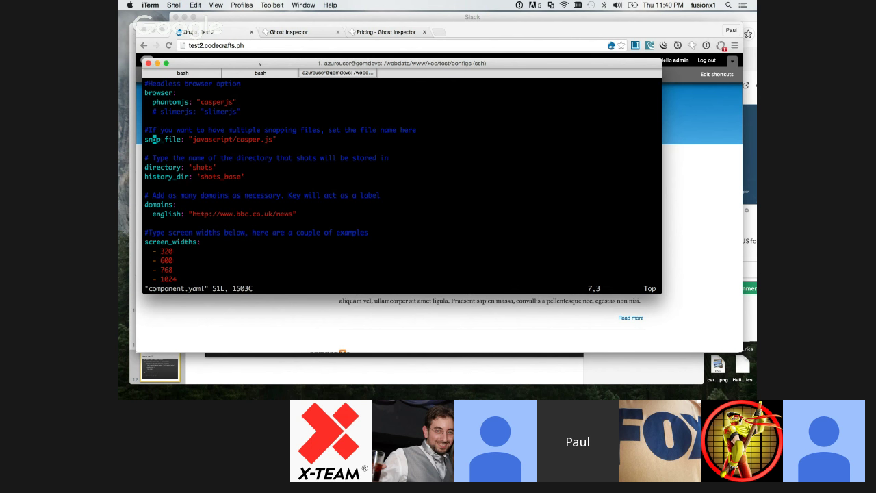
{"action": "mouse_move", "coordinate": [253, 154]}
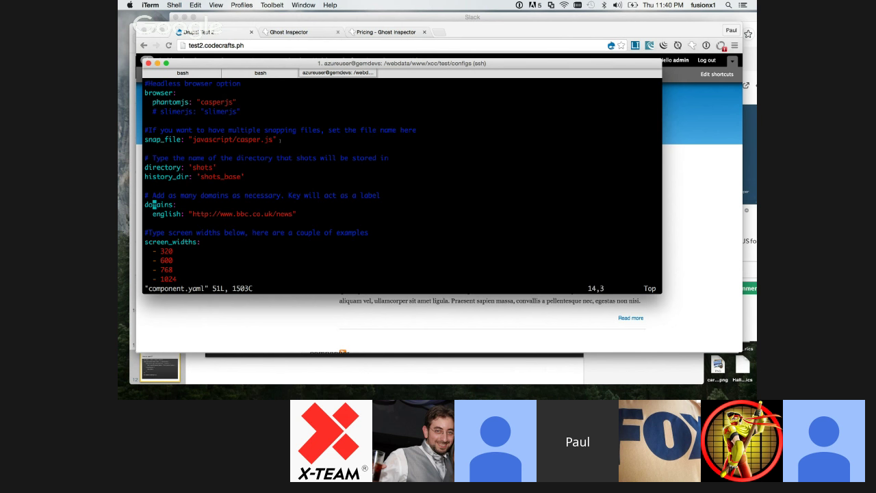
{"action": "key", "text": "Down"}
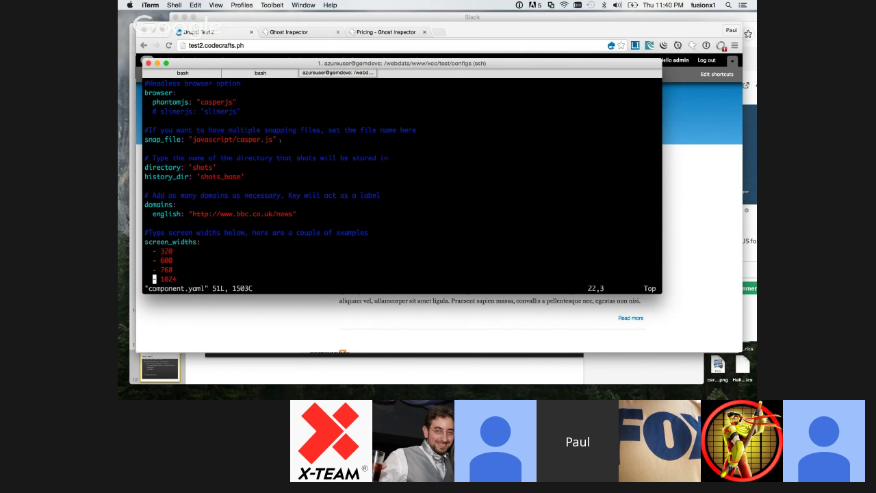
{"action": "scroll", "scroll_direction": "down", "scroll_amount": 3}
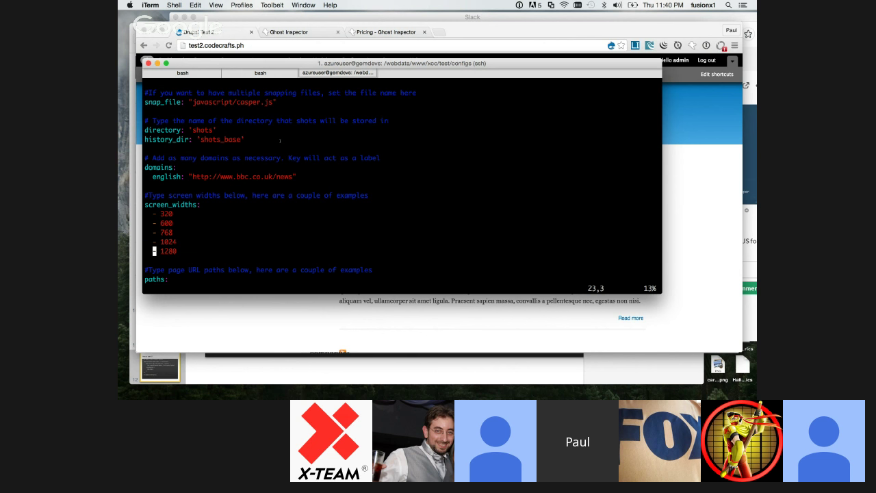
{"action": "key", "text": "k"}
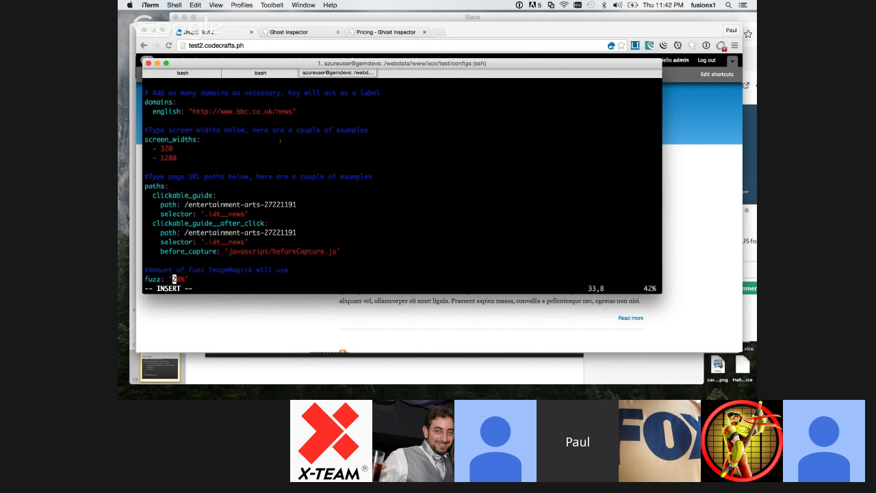
{"action": "scroll", "scroll_direction": "down", "scroll_amount": 3}
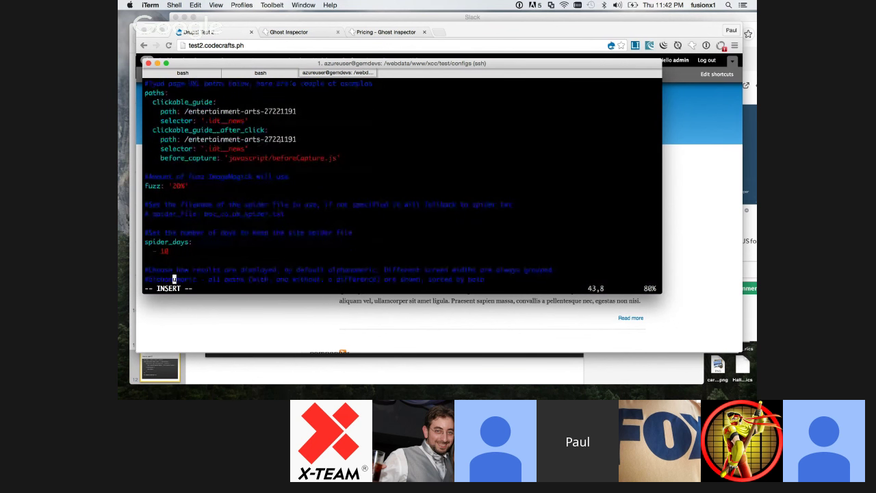
{"action": "scroll", "scroll_direction": "down", "scroll_amount": 3}
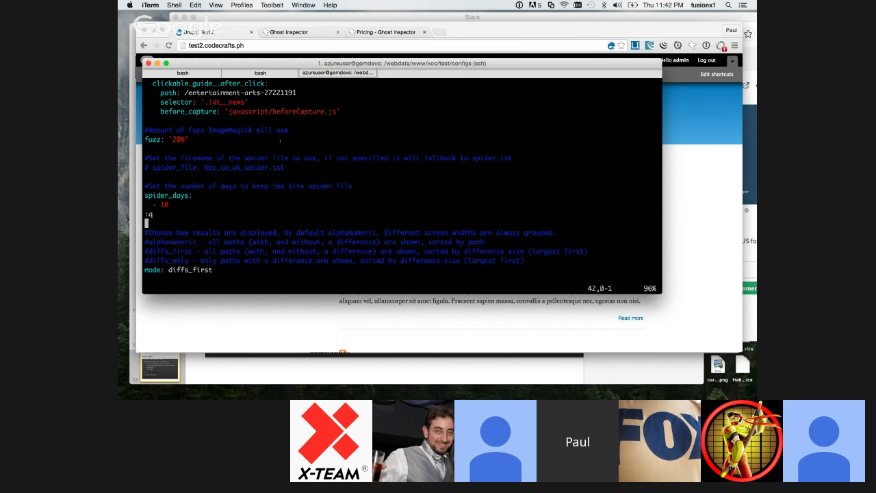
Quit vi without saving, returning to the shell in the test configs folder
{"action": "key", "text": "i"}
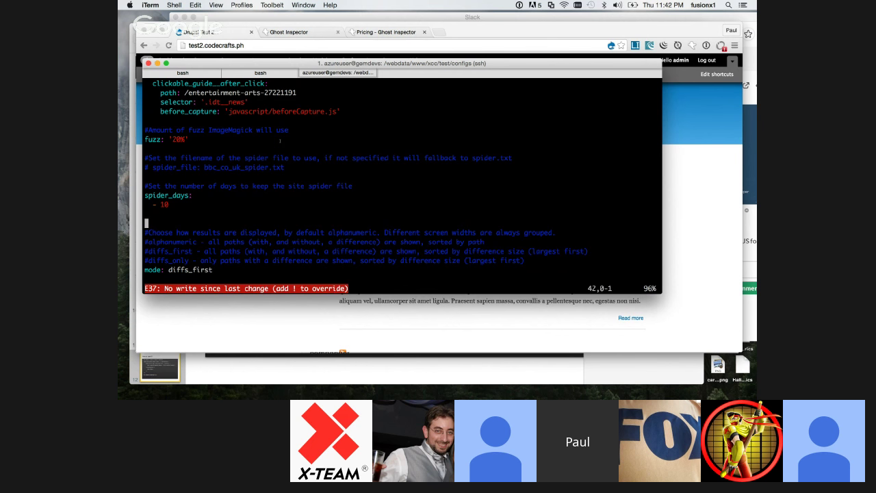
{"action": "type", "text": ":q"}
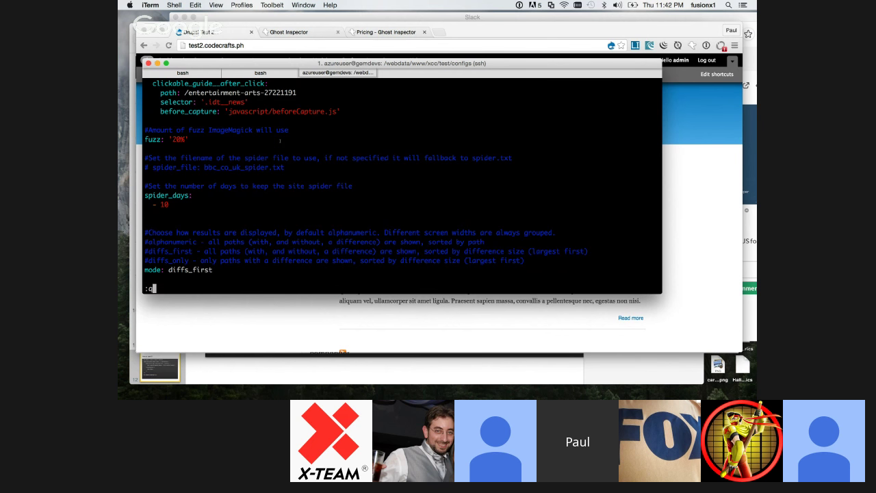
{"action": "key", "text": "Return"}
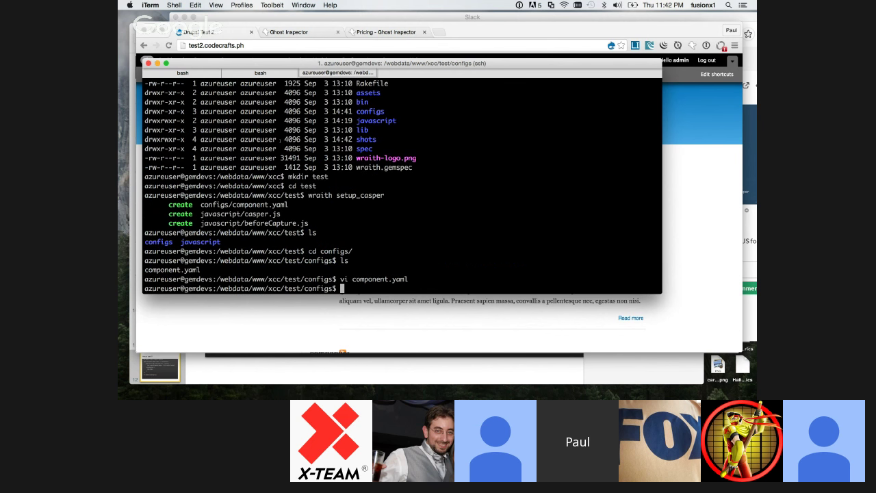
Move up to the Wraith project's main configs folder and start the vi command
{"action": "type", "text": "cd"}
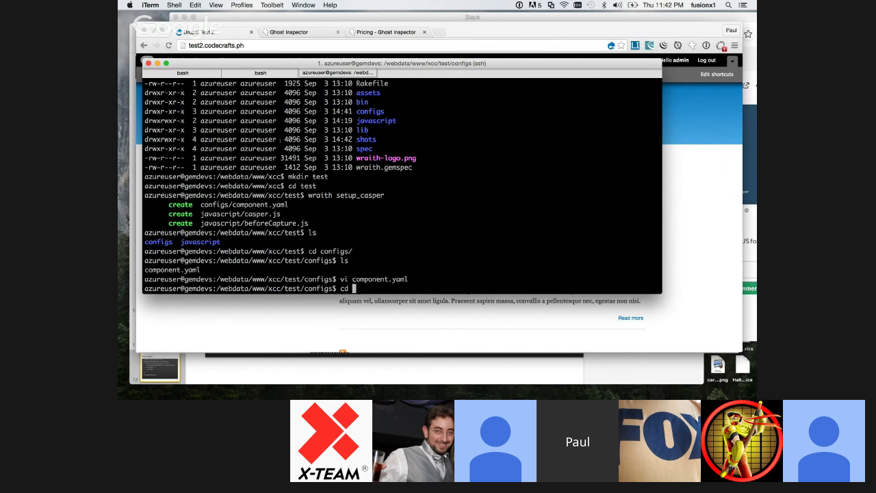
{"action": "key", "text": "Return"}
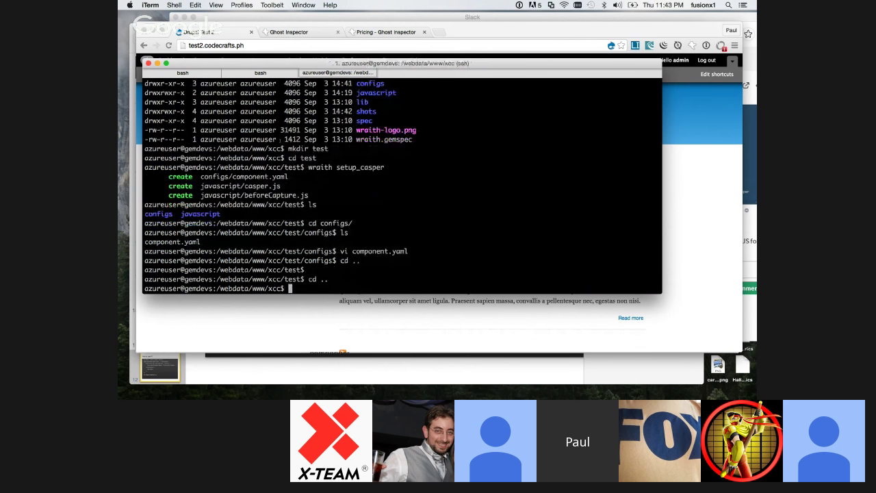
{"action": "type", "text": "cd con"}
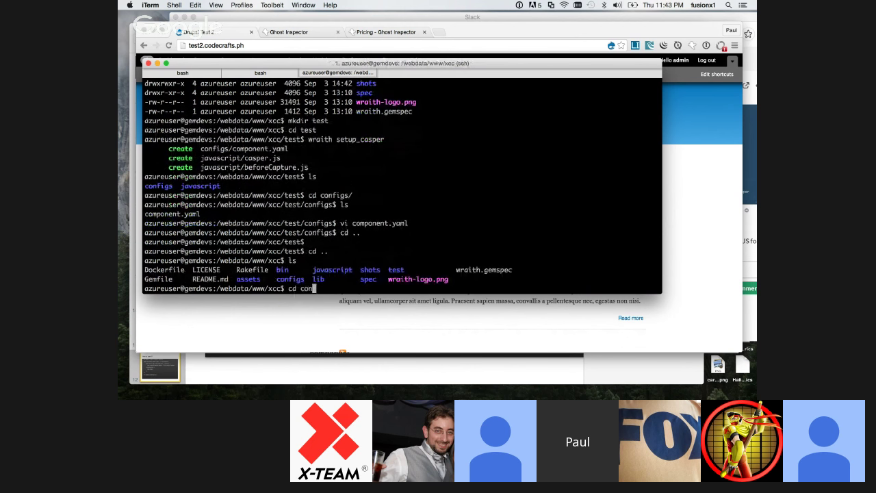
{"action": "key", "text": "Return"}
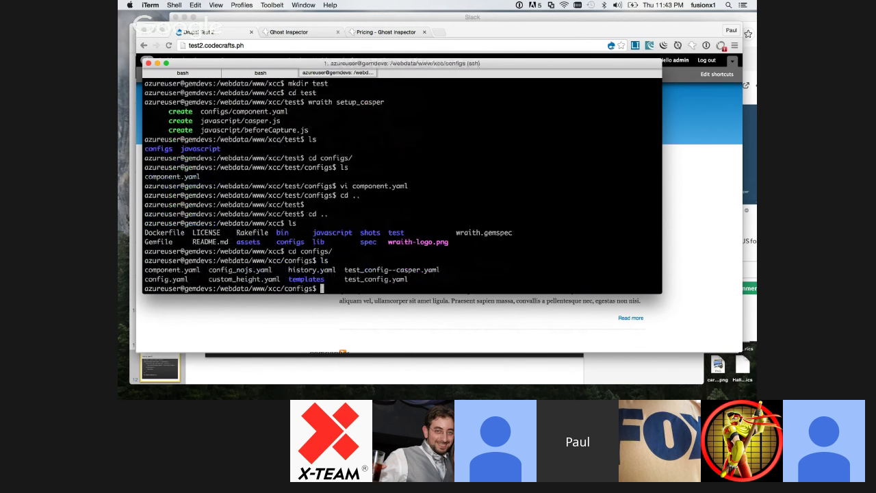
{"action": "type", "text": "vi"}
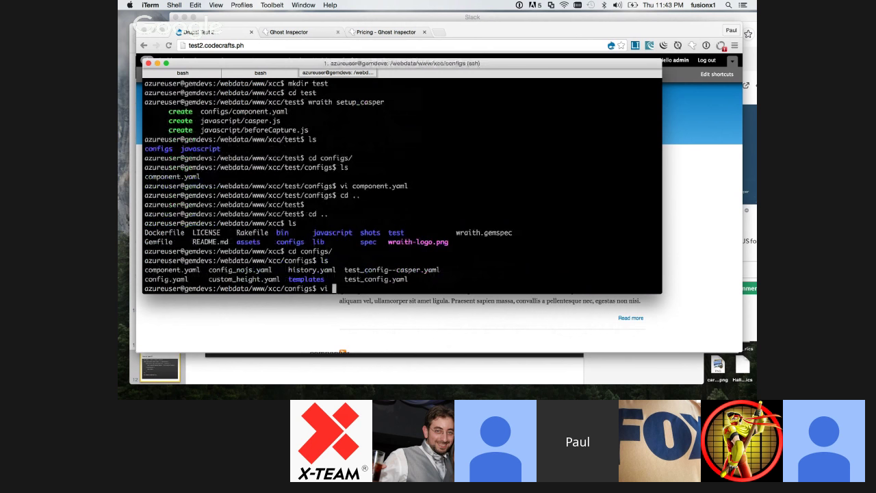
Edit the main component.yaml to fuzz '20%' and threshold 15, then save and quit with :wq
{"action": "key", "text": "Return"}
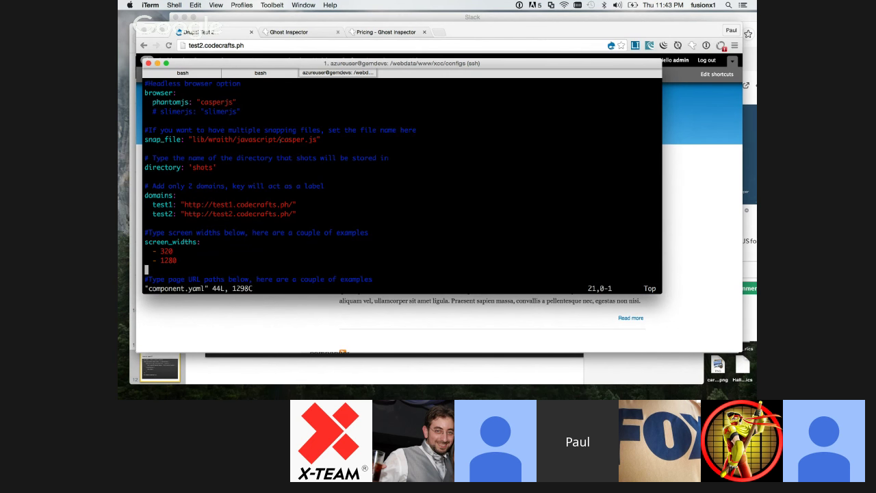
{"action": "scroll", "scroll_direction": "down", "scroll_amount": 3}
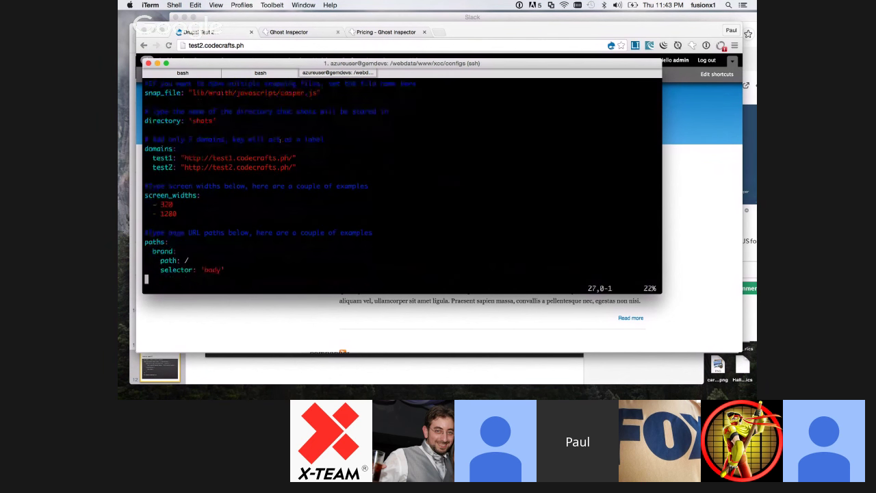
{"action": "scroll", "scroll_direction": "down", "scroll_amount": 3}
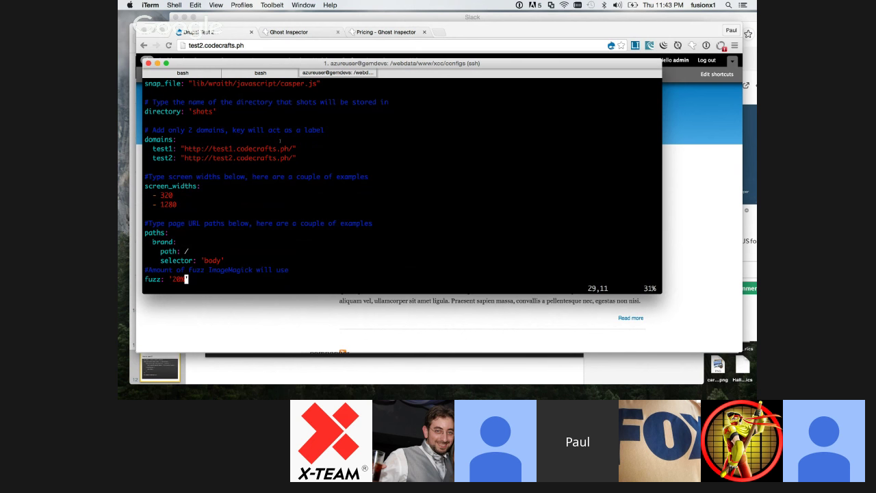
{"action": "scroll", "scroll_direction": "down", "scroll_amount": 3}
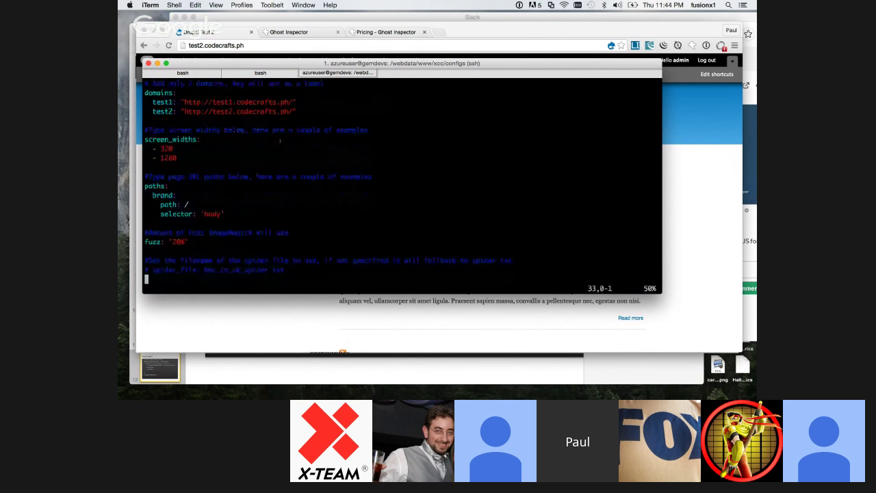
{"action": "scroll", "scroll_direction": "down", "scroll_amount": 3}
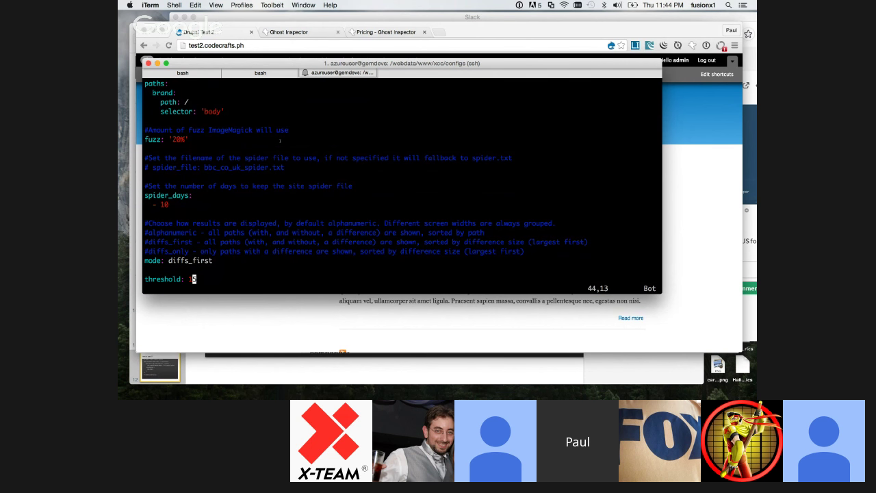
{"action": "type", "text": ":wq"}
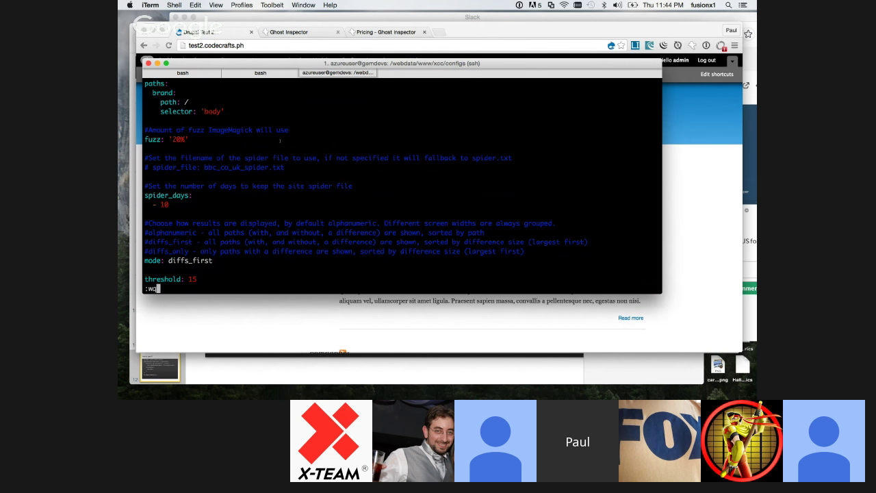
{"action": "key", "text": "Return"}
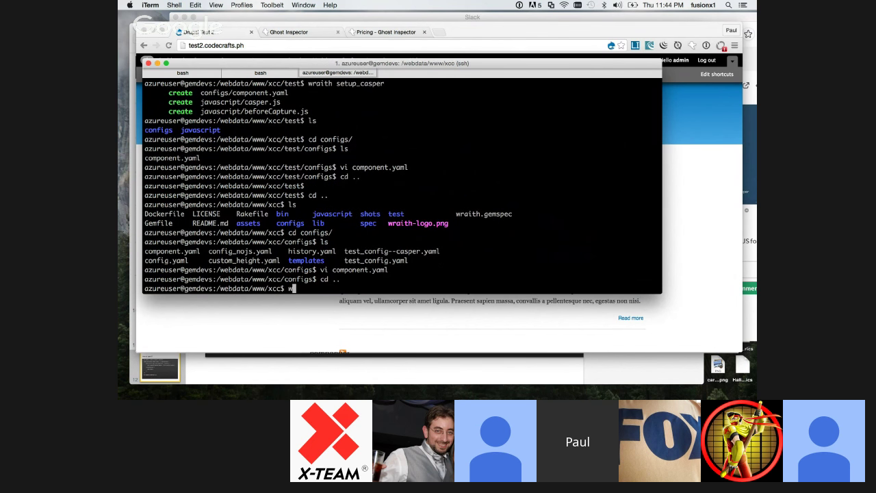
Enter 'wraith capture component' in iTerm, then switch to Chrome for a new tab
{"action": "type", "text": "wraith"}
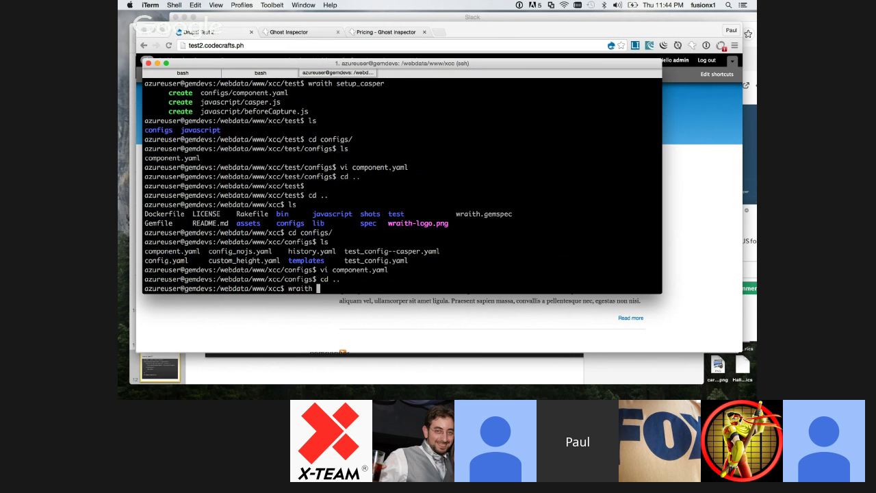
{"action": "type", "text": "capture"}
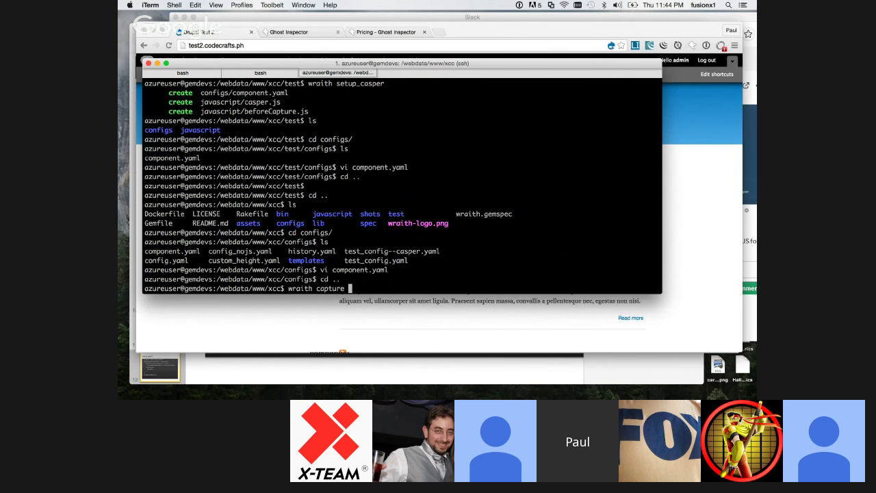
{"action": "type", "text": "component"}
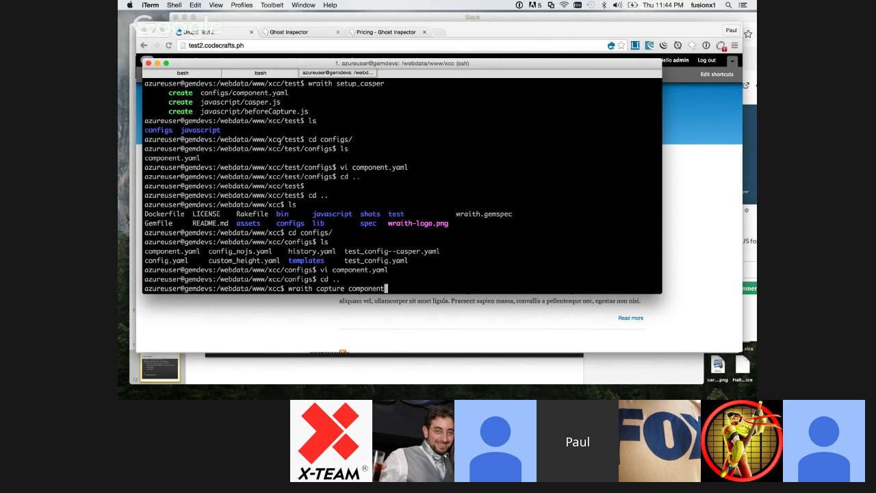
{"action": "left_click", "coordinate": [330, 440]}
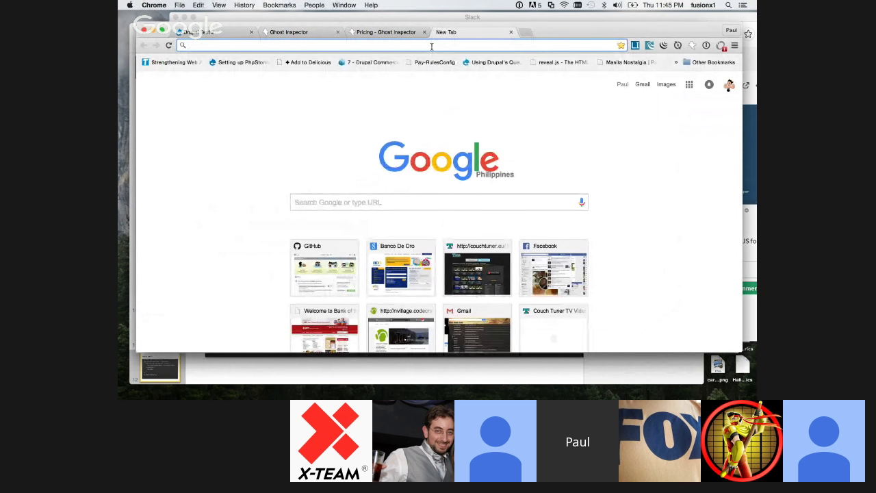
Load xcc.codecrafts.ph to show the test1/test2/diff gallery, then switch to the Ghost Inspector gamecrate results
{"action": "type", "text": "xcc.codecrafts.ph/shots/gallery.html"}
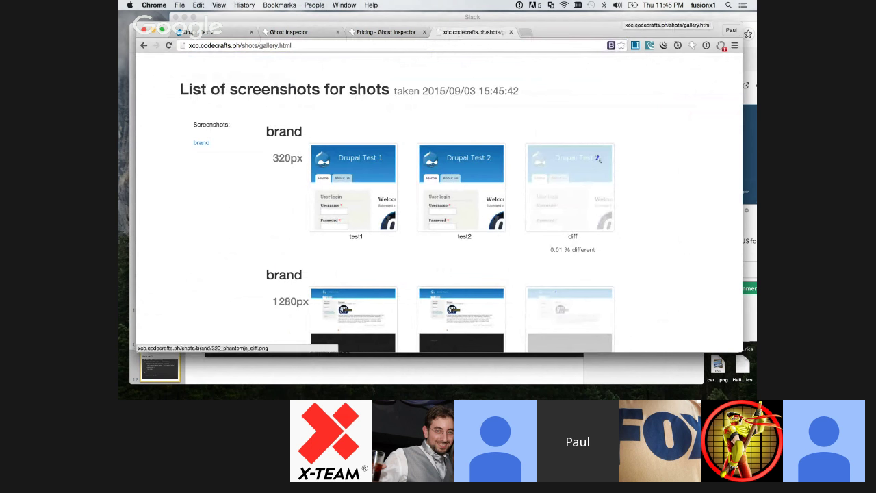
{"action": "mouse_move", "coordinate": [600, 163]}
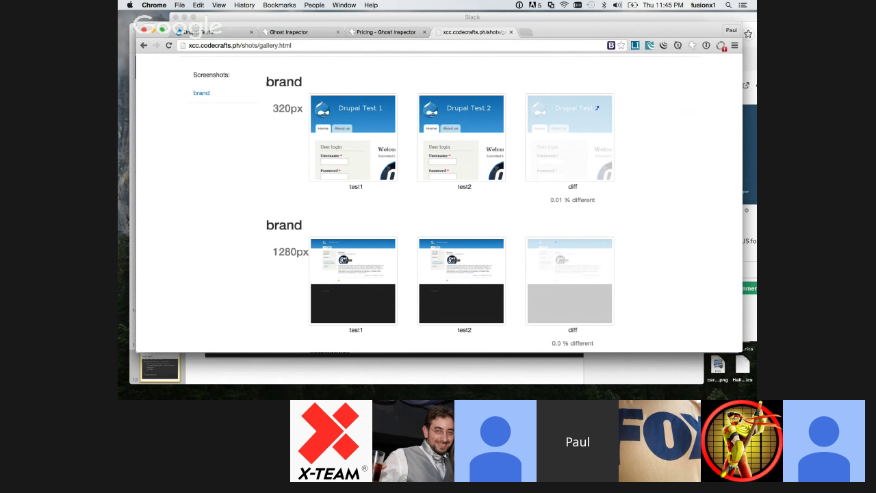
{"action": "left_click", "coordinate": [386, 32]}
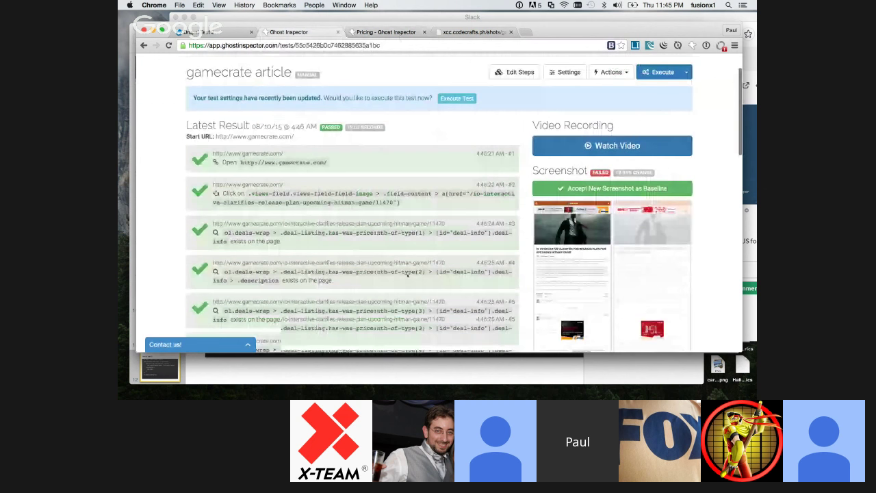
Scroll through the passed gamecrate article test steps and back to the top
{"action": "scroll", "scroll_direction": "down", "scroll_amount": 3}
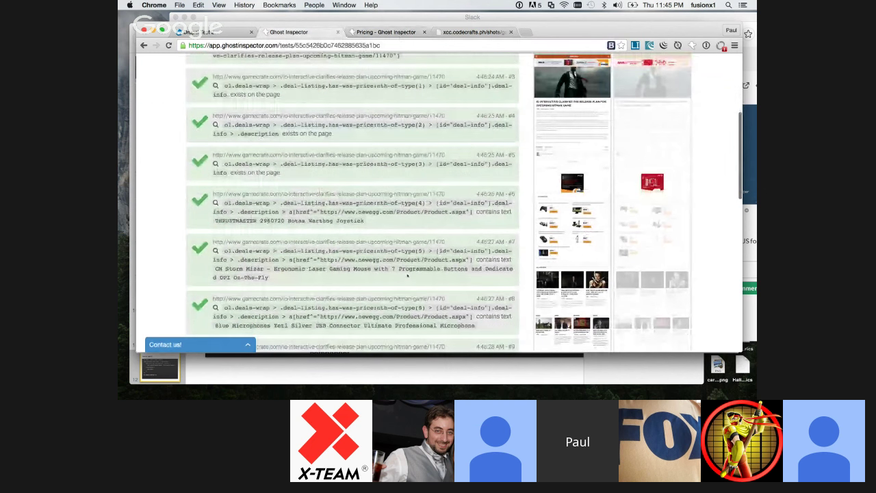
{"action": "scroll", "scroll_direction": "up", "scroll_amount": 3}
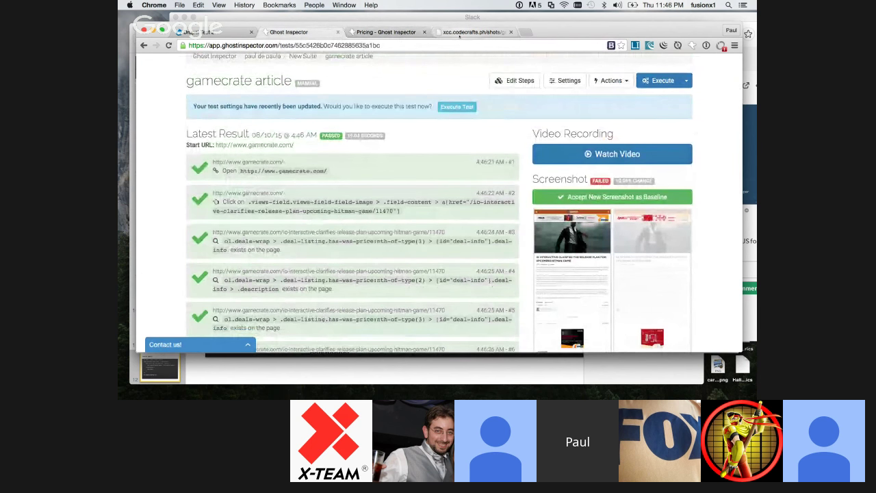
{"action": "left_click", "coordinate": [473, 31]}
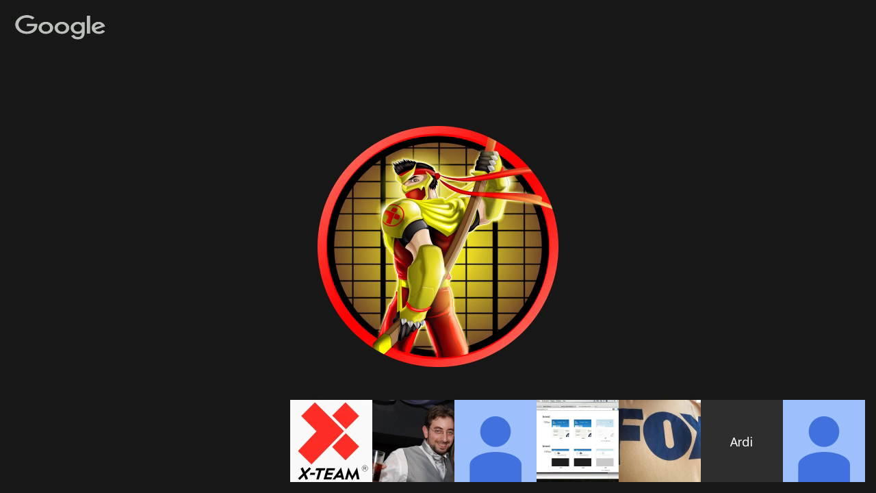
Feature the shared screenshot gallery, then the X-Team participant, in the main view
{"action": "left_click", "coordinate": [577, 440]}
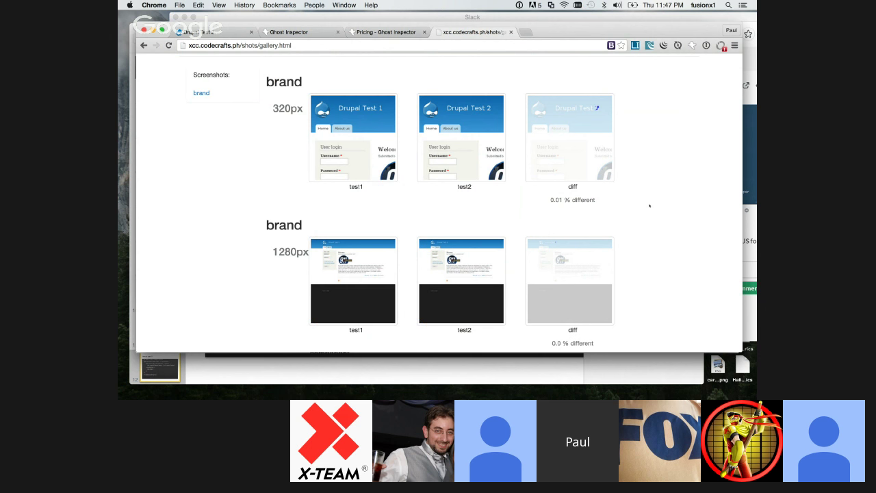
{"action": "left_click", "coordinate": [331, 440]}
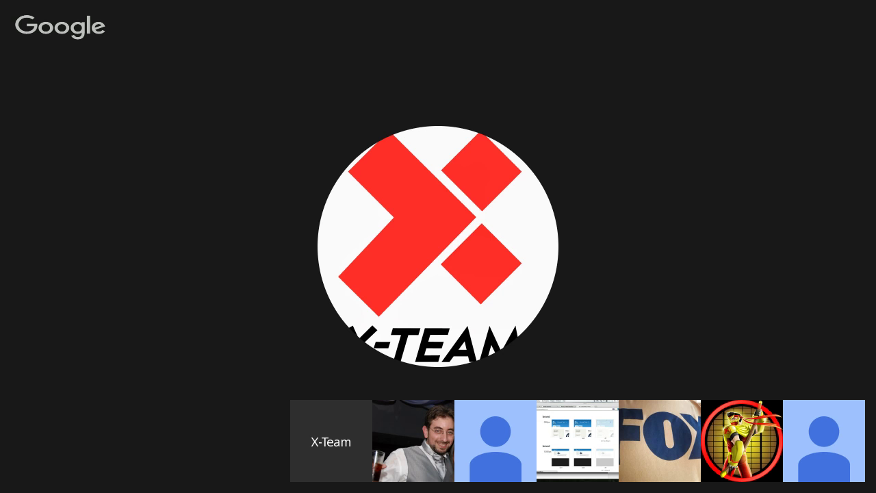
Feature the ninja-avatar participant, then return the shared Wraith gallery to the main view
{"action": "left_click", "coordinate": [741, 440]}
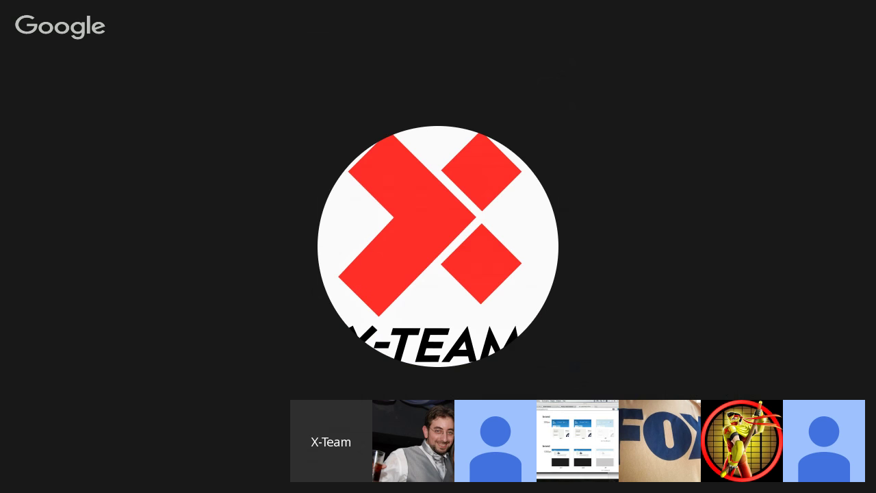
{"action": "left_click", "coordinate": [741, 440]}
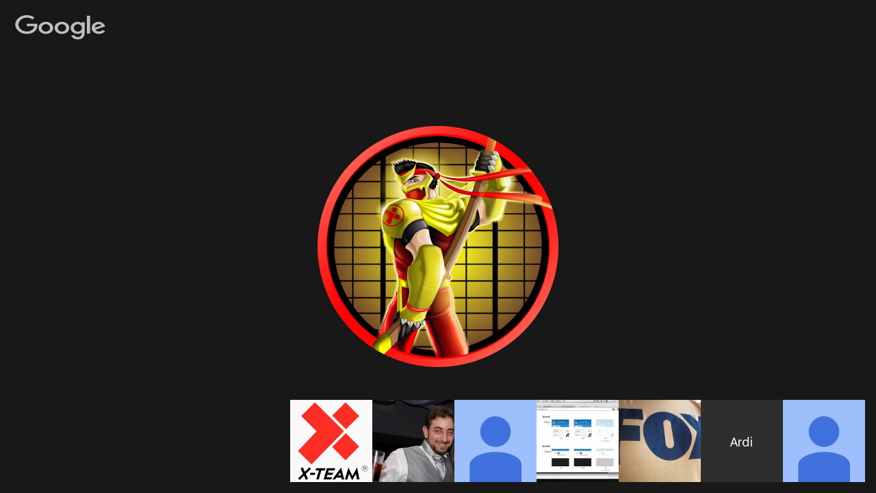
{"action": "left_click", "coordinate": [577, 440]}
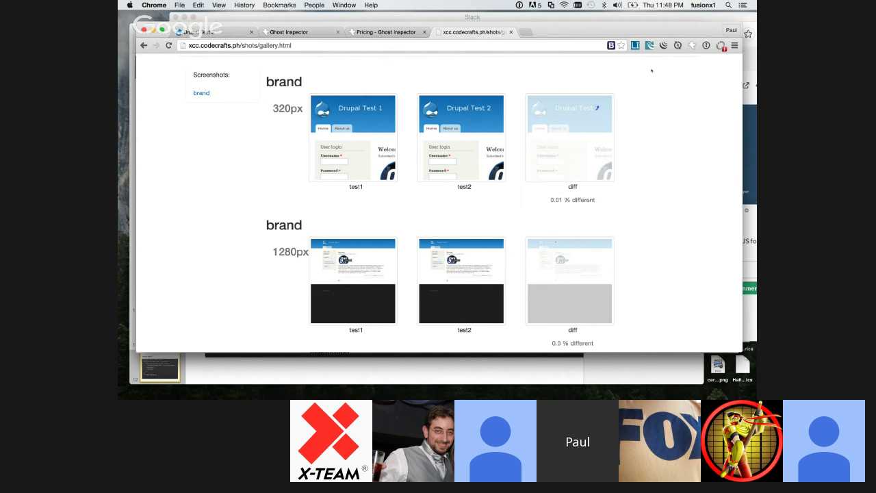
{"action": "mouse_move", "coordinate": [668, 139]}
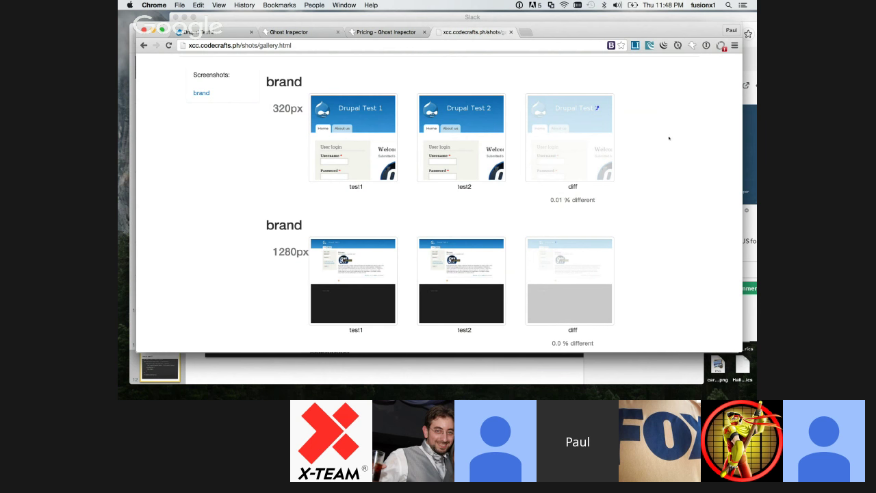
{"action": "mouse_move", "coordinate": [647, 160]}
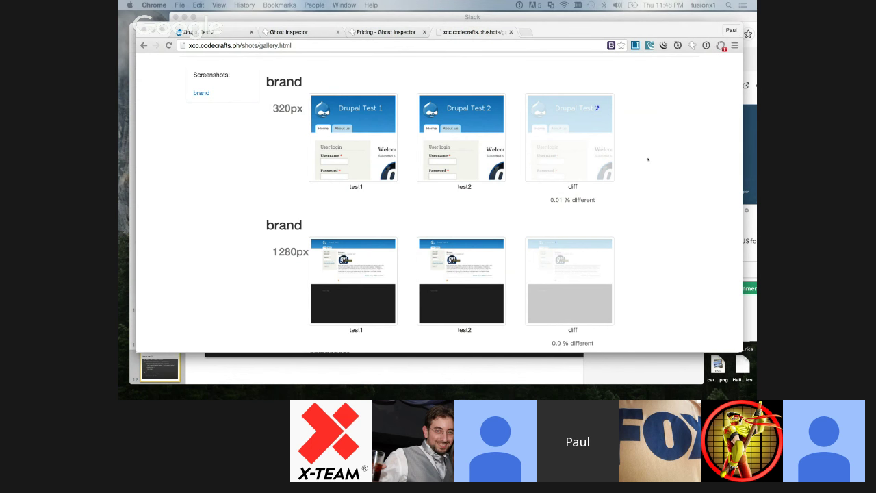
{"action": "left_click", "coordinate": [741, 440]}
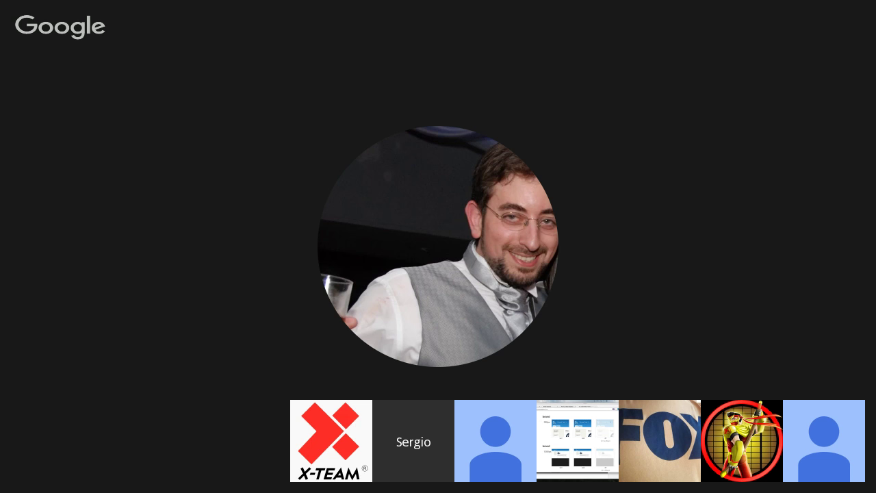
{"action": "left_click", "coordinate": [577, 442]}
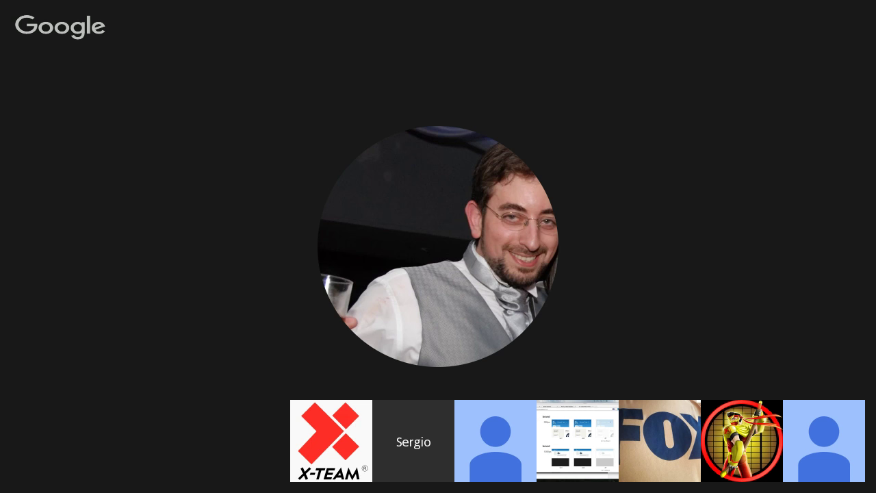
{"action": "left_click", "coordinate": [577, 441]}
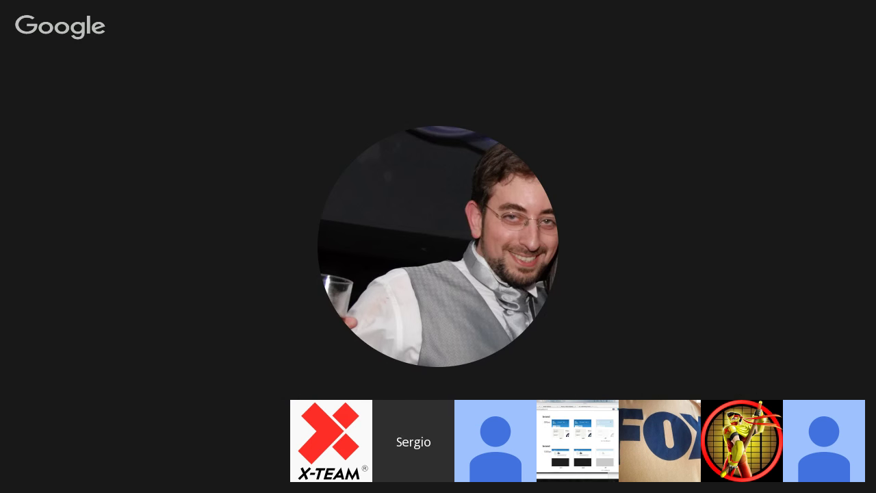
{"action": "left_click", "coordinate": [577, 440]}
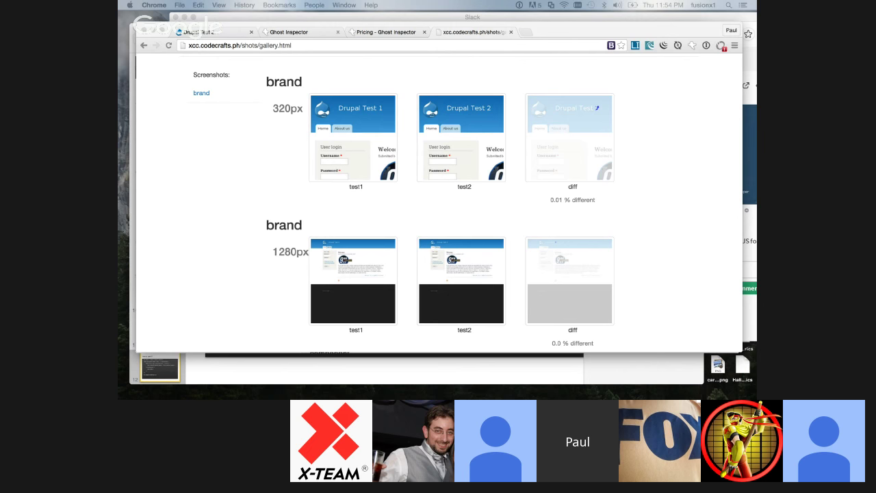
{"action": "left_click", "coordinate": [331, 441]}
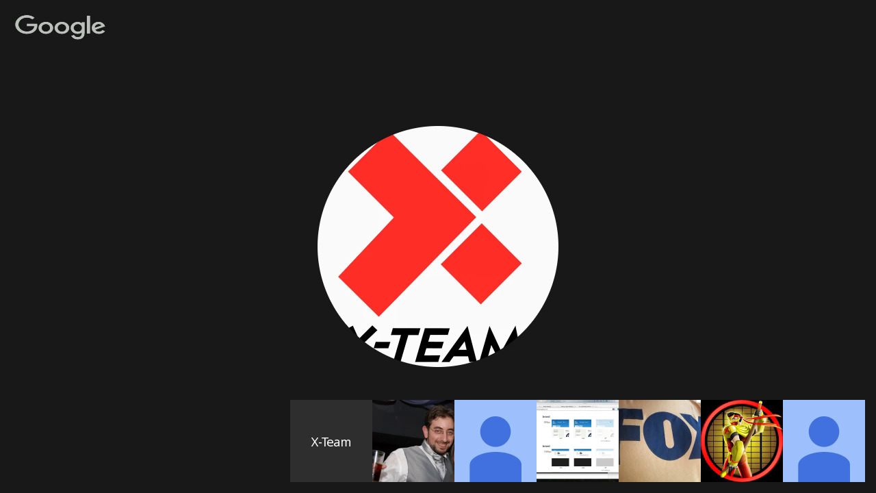
{"action": "left_click", "coordinate": [413, 440]}
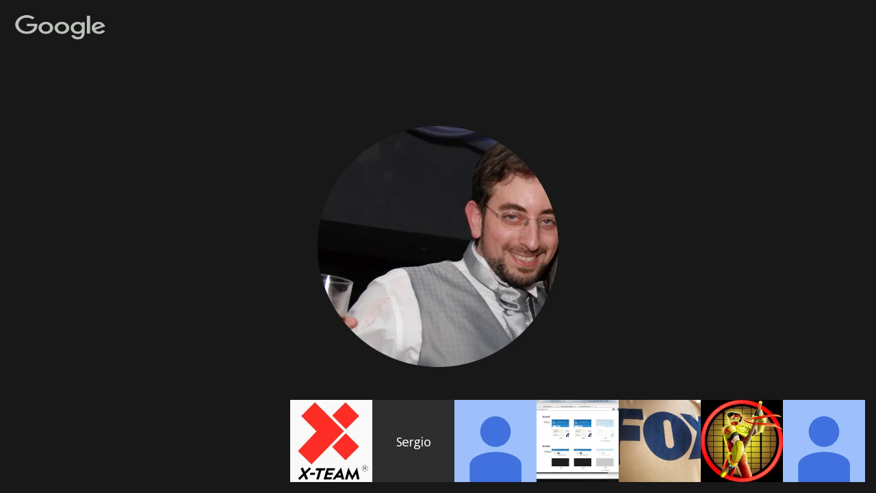
{"action": "left_click", "coordinate": [332, 440]}
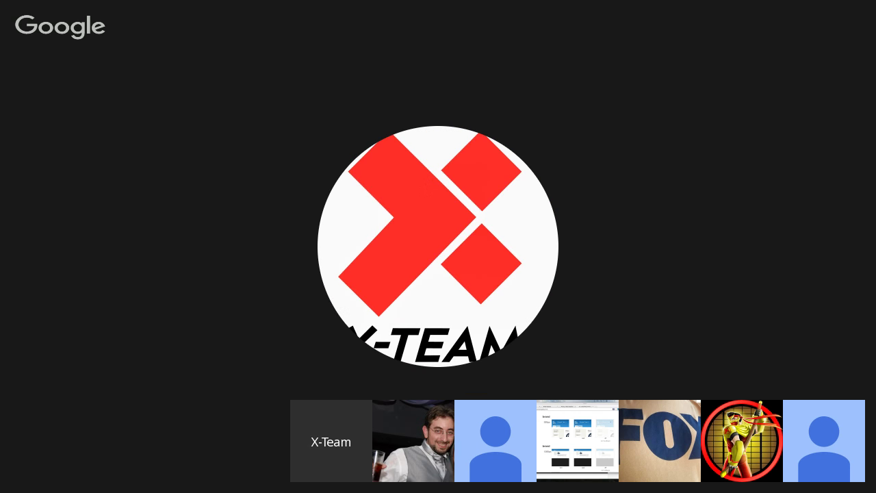
{"action": "left_click", "coordinate": [413, 440]}
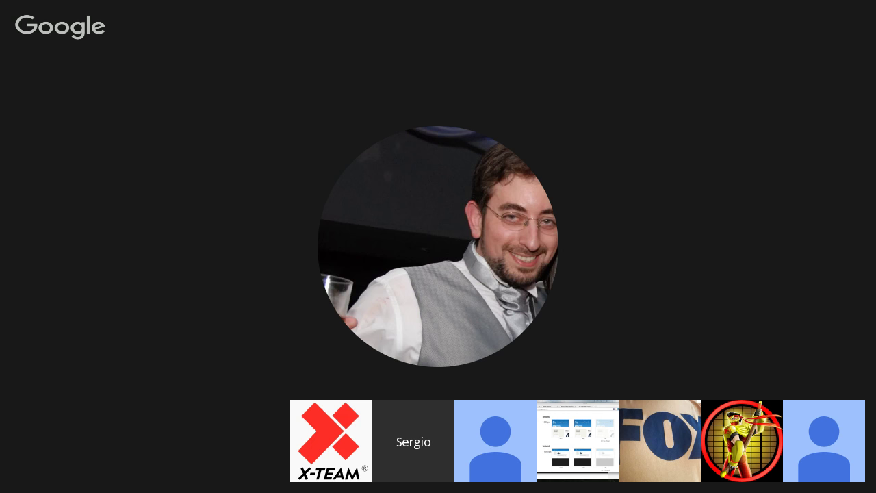
{"action": "left_click", "coordinate": [333, 440]}
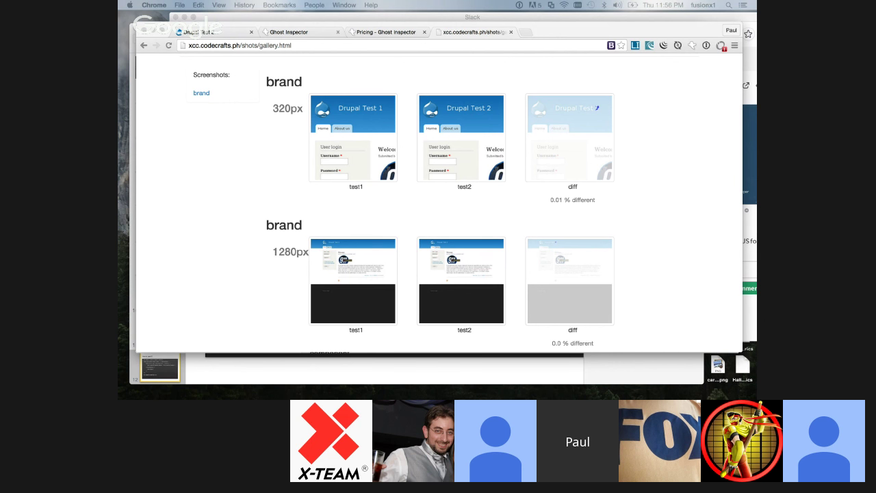
{"action": "mouse_move", "coordinate": [498, 74]}
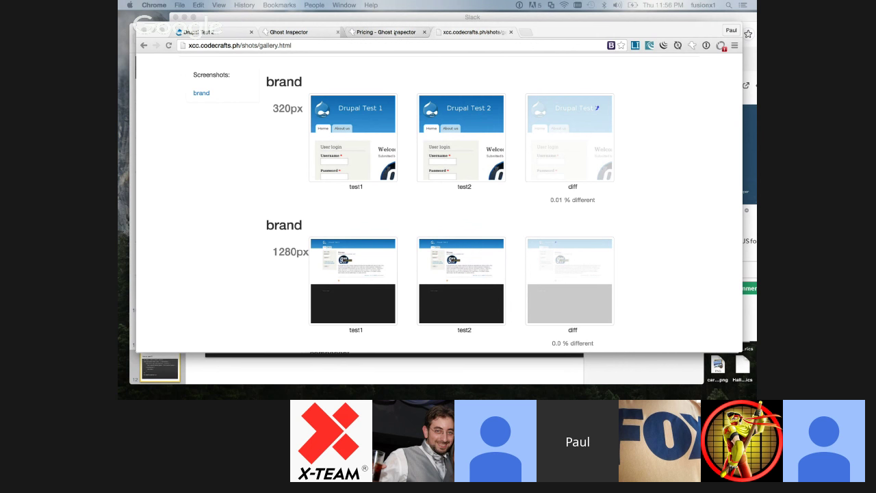
Switch the shared browser to the 'Pricing – Ghost Inspector' tab
{"action": "left_click", "coordinate": [383, 31]}
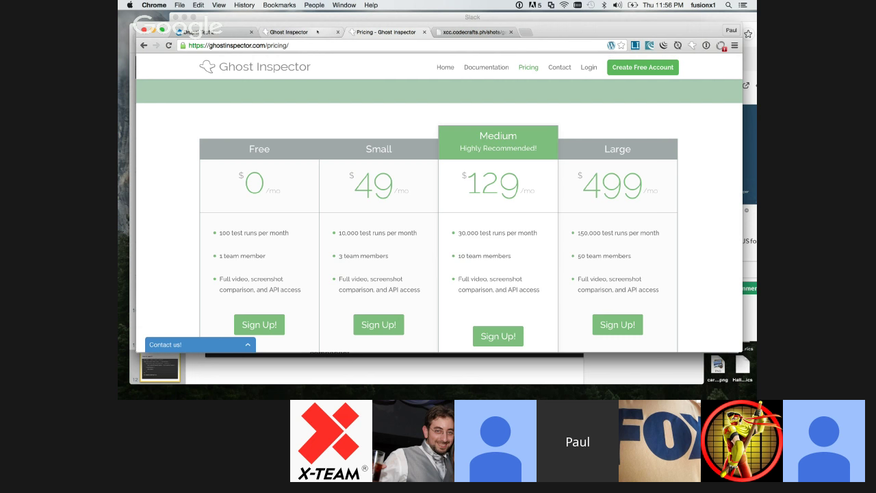
Show the gamecrate article test's Latest Result page in Ghost Inspector, with passed steps and failed screenshot comparison
{"action": "left_click", "coordinate": [287, 32]}
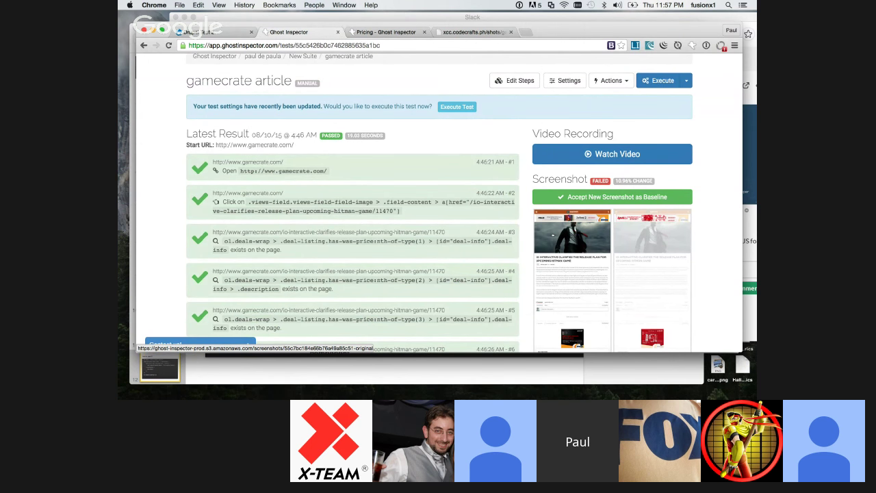
{"action": "left_click", "coordinate": [331, 440]}
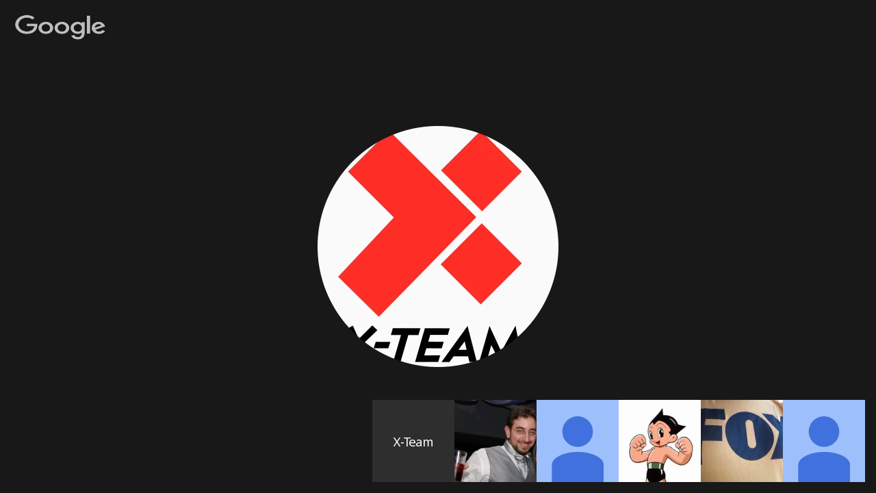
Stop presenting the browser so the Hangouts call returns to participant avatars
{"action": "left_click", "coordinate": [659, 441]}
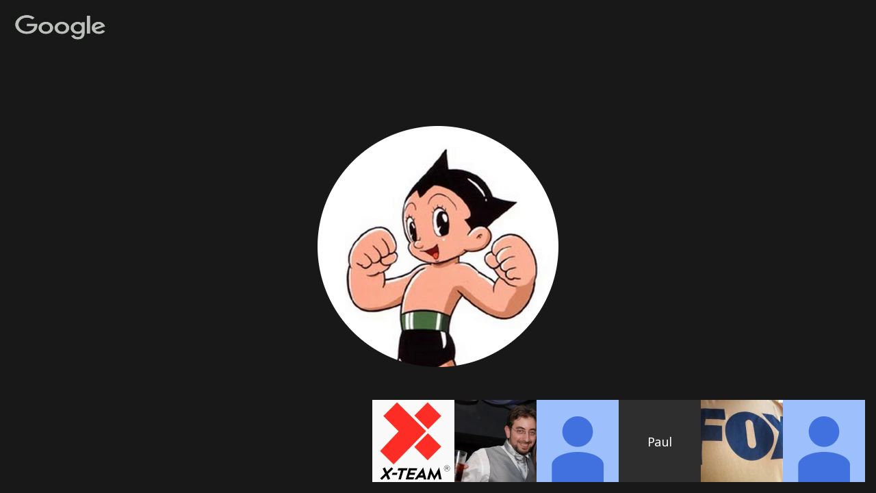